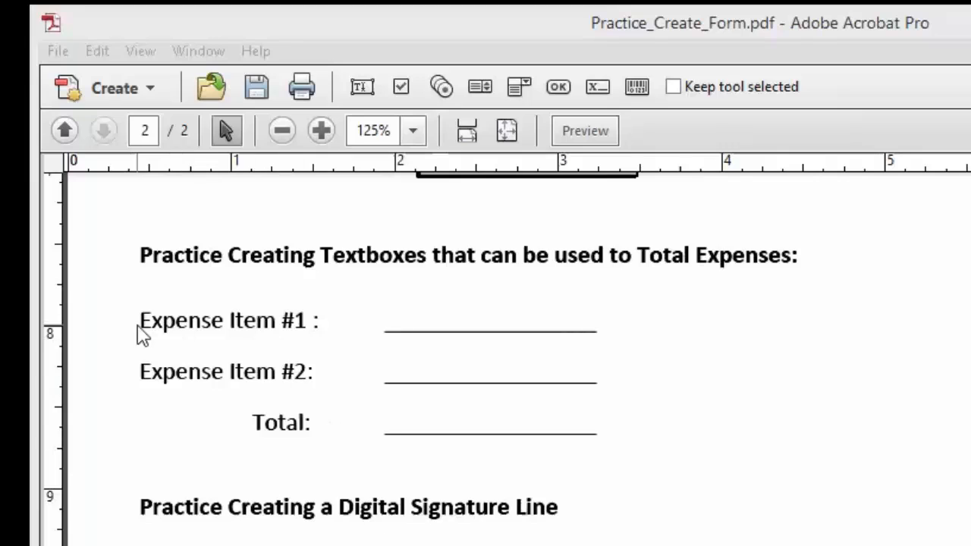
pyautogui.moveTo(247, 338)
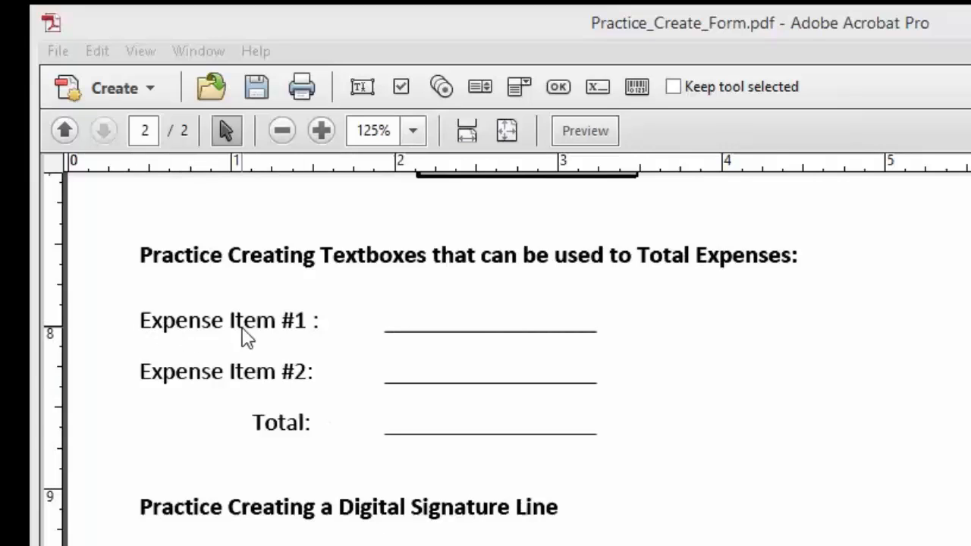
pyautogui.moveTo(291, 389)
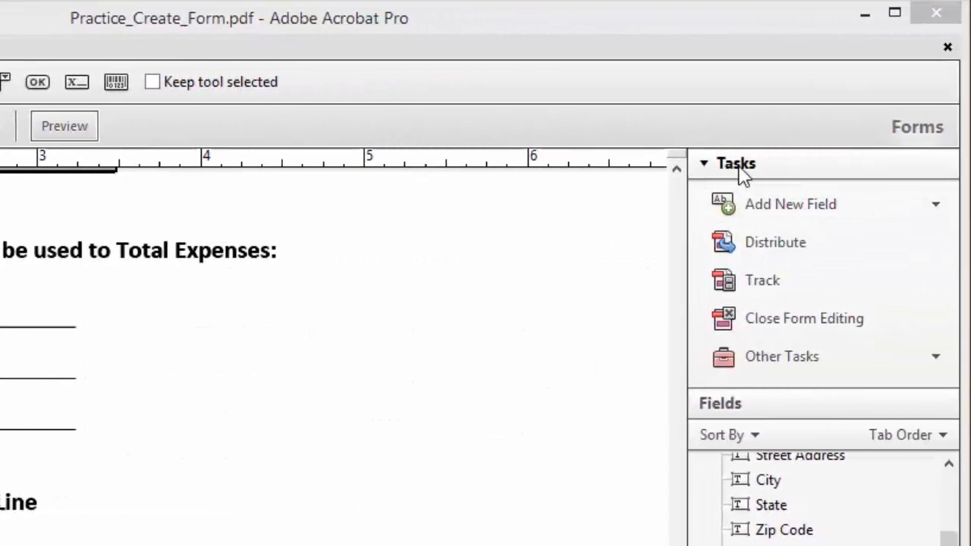
pyautogui.moveTo(791, 204)
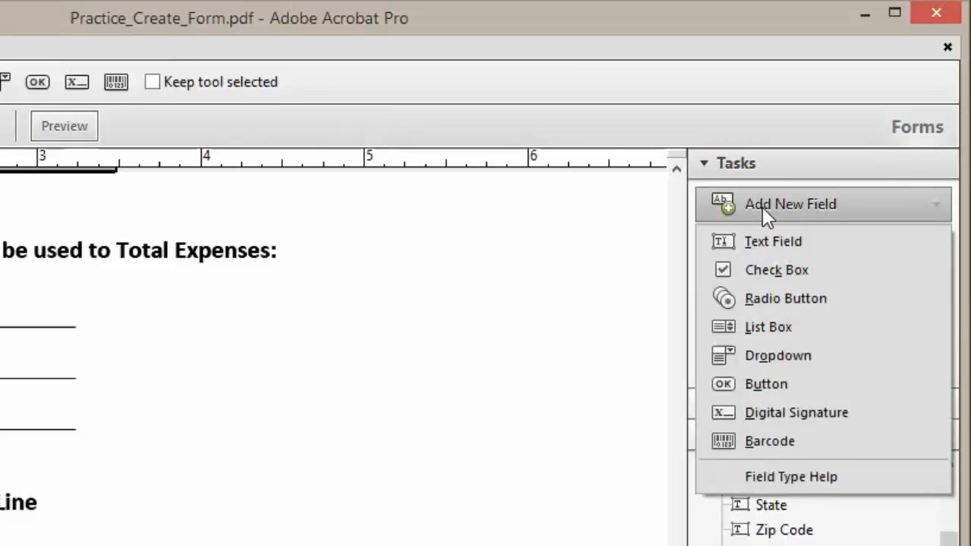
pyautogui.moveTo(773, 242)
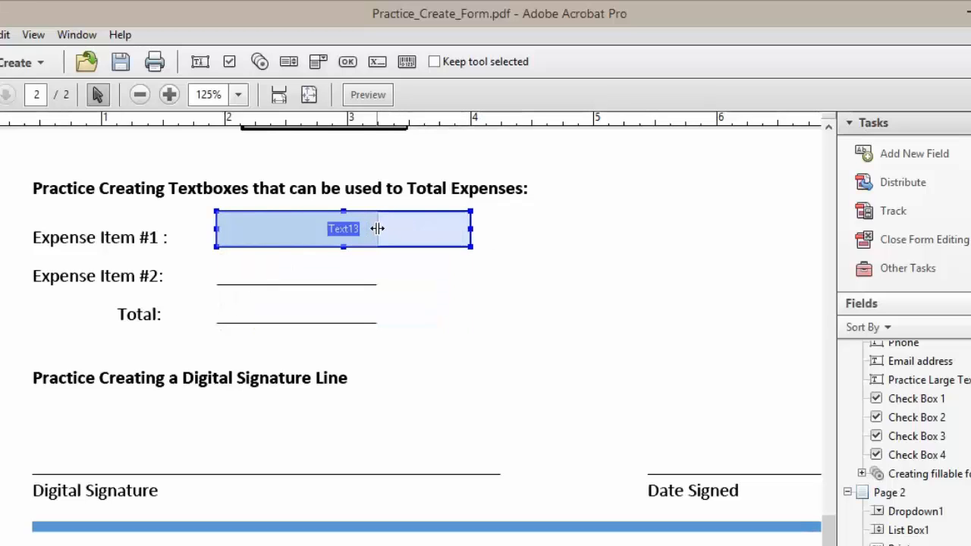
# Widen Text13 to fit the Expense Item #1 line and open its properties
pyautogui.moveTo(471, 229); pyautogui.dragTo(380, 228)
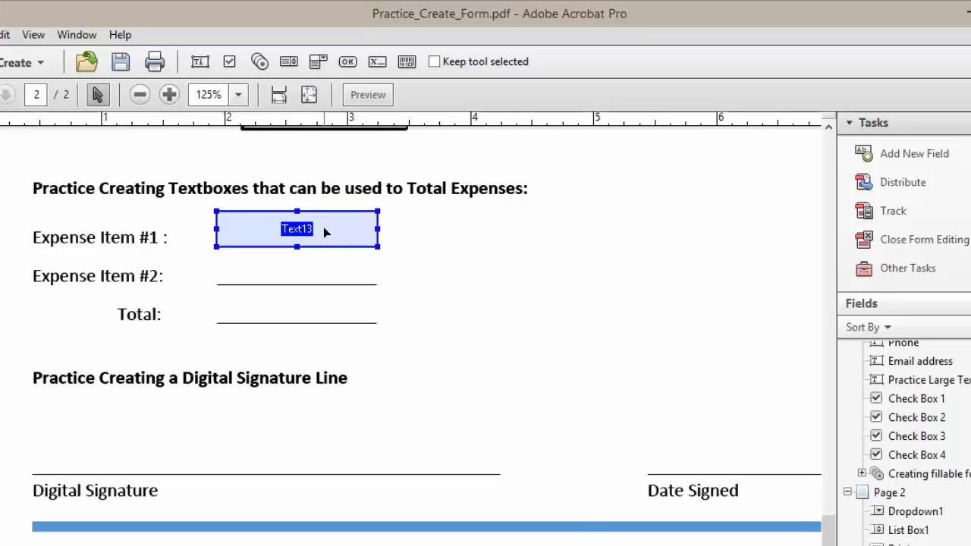
pyautogui.rightClick(296, 236)
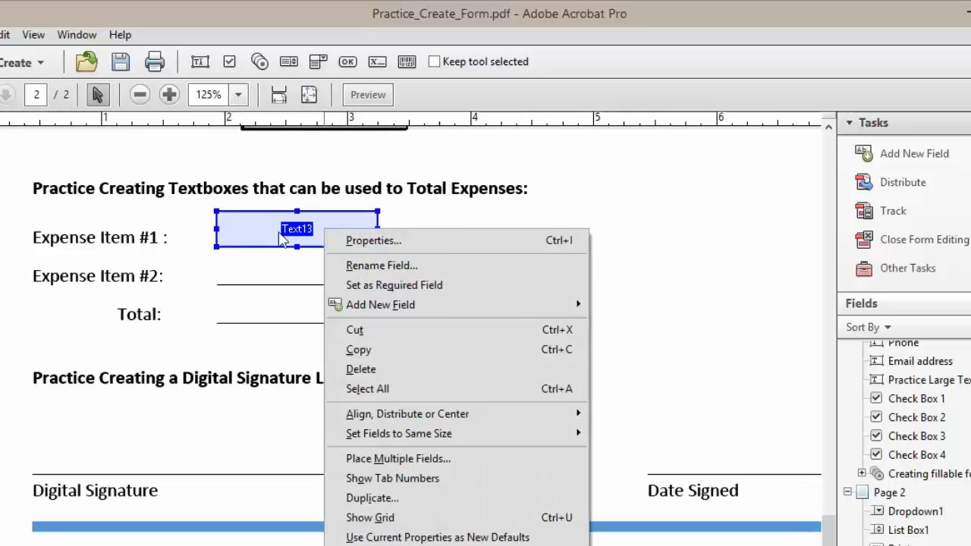
pyautogui.click(373, 240)
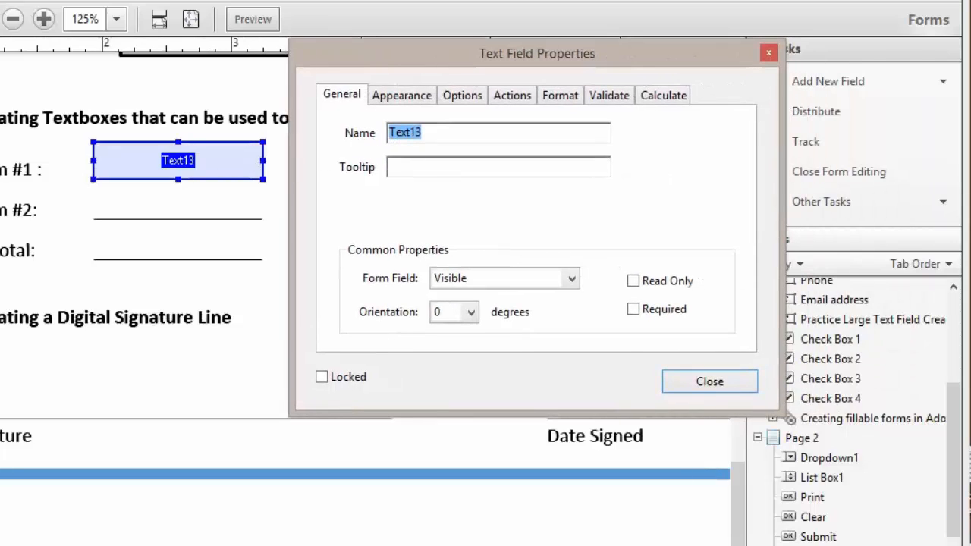
pyautogui.moveTo(127, 178)
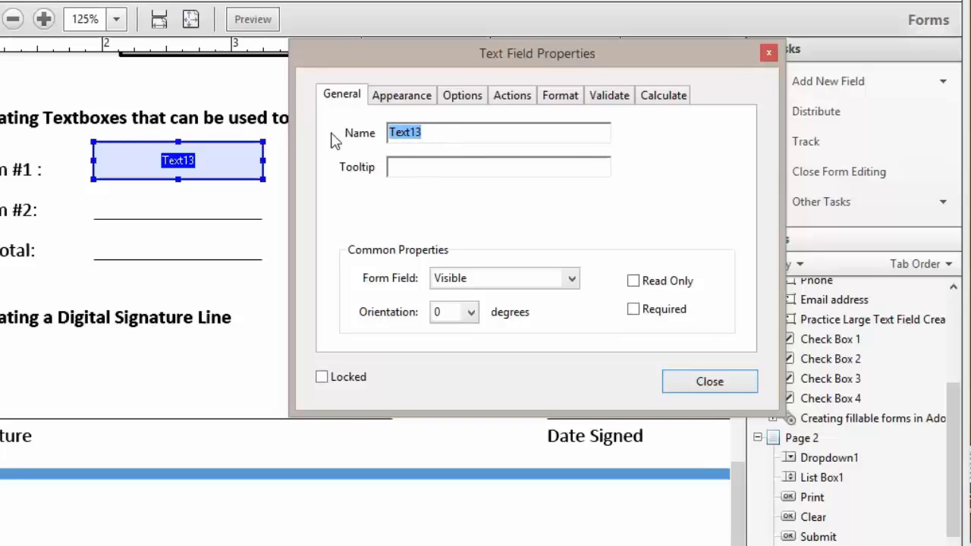
# Rename Text13 to Expense1 and set its tooltip to 'Enter Cost for Expense #1'
pyautogui.write('E')
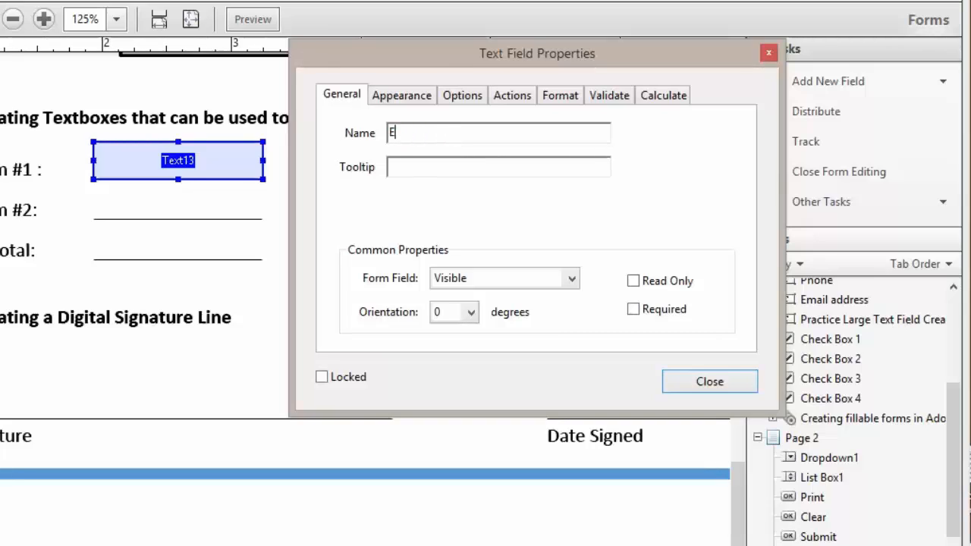
pyautogui.write('xpense1')
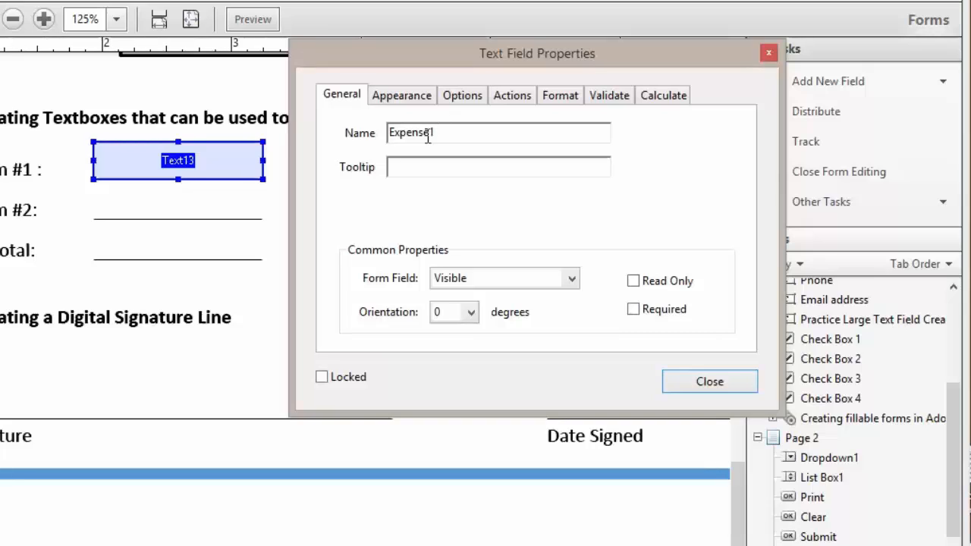
pyautogui.write('Expense1')
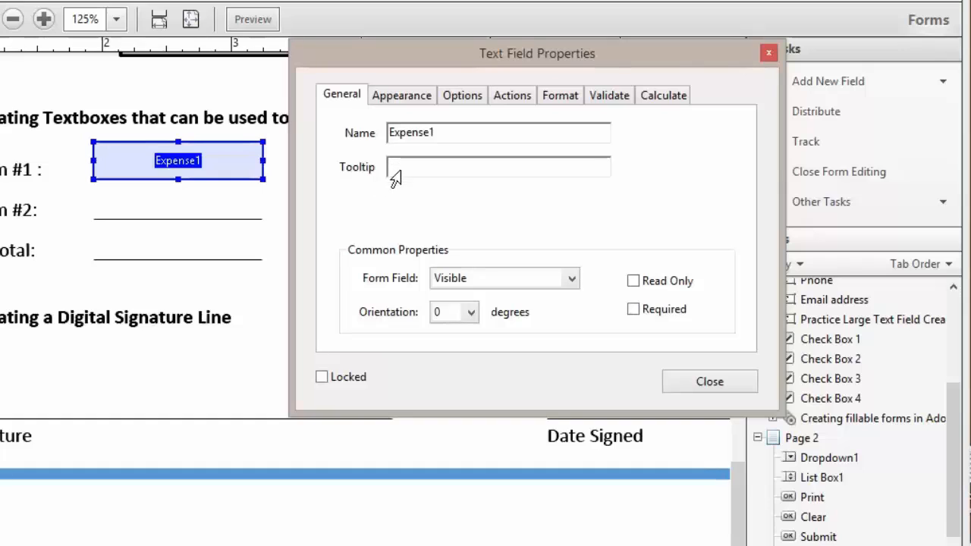
pyautogui.write('Enter Cost for Expense #1')
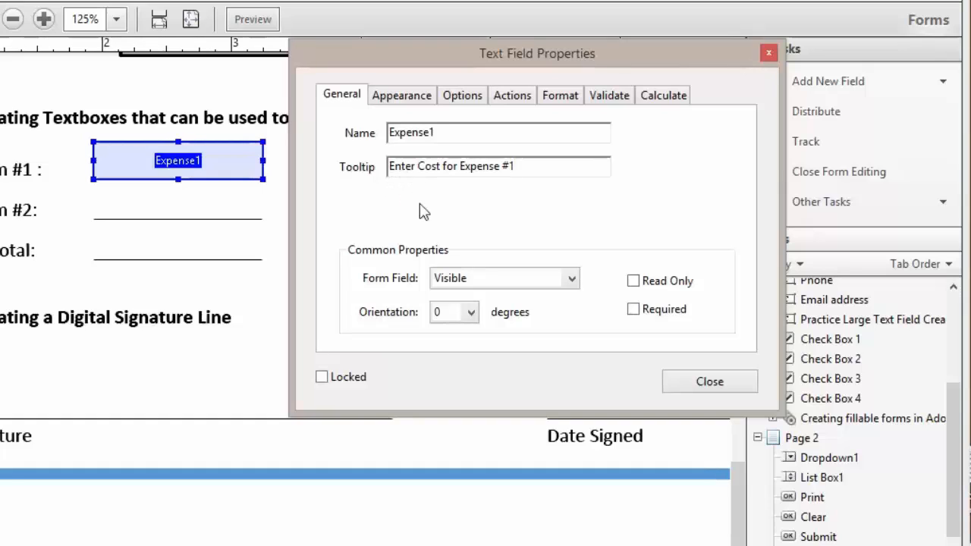
pyautogui.moveTo(402, 95)
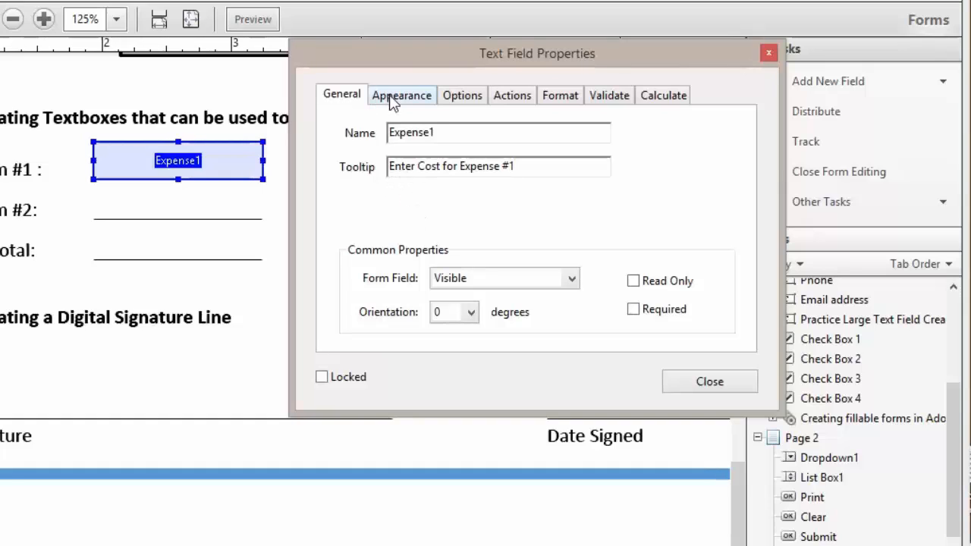
# Change Expense1's font size to 14 on the Appearance tab, keeping Helvetica
pyautogui.click(401, 95)
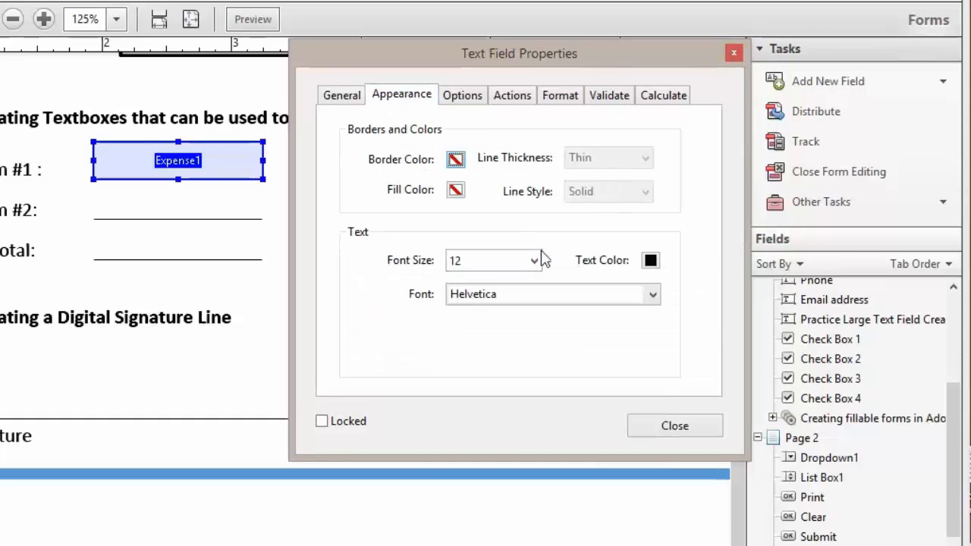
pyautogui.click(533, 260)
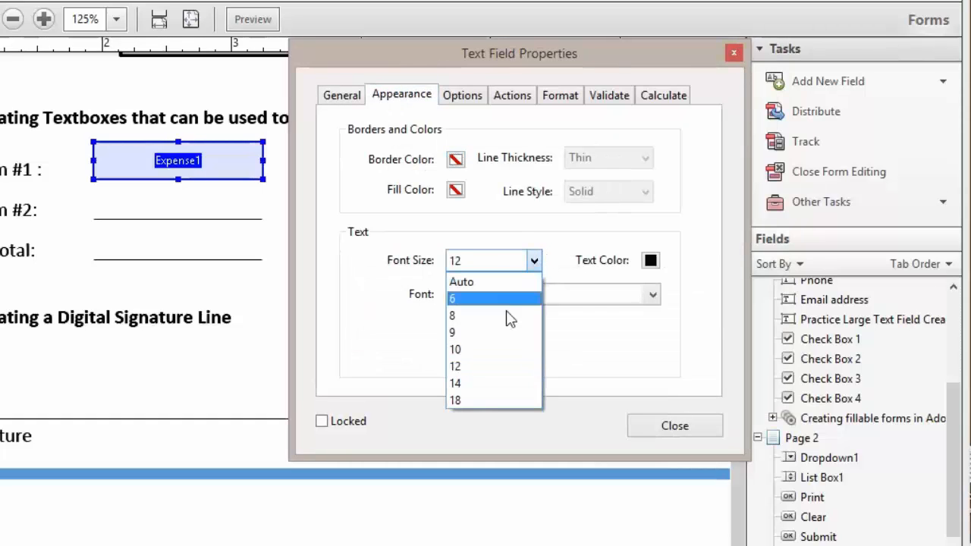
pyautogui.click(455, 383)
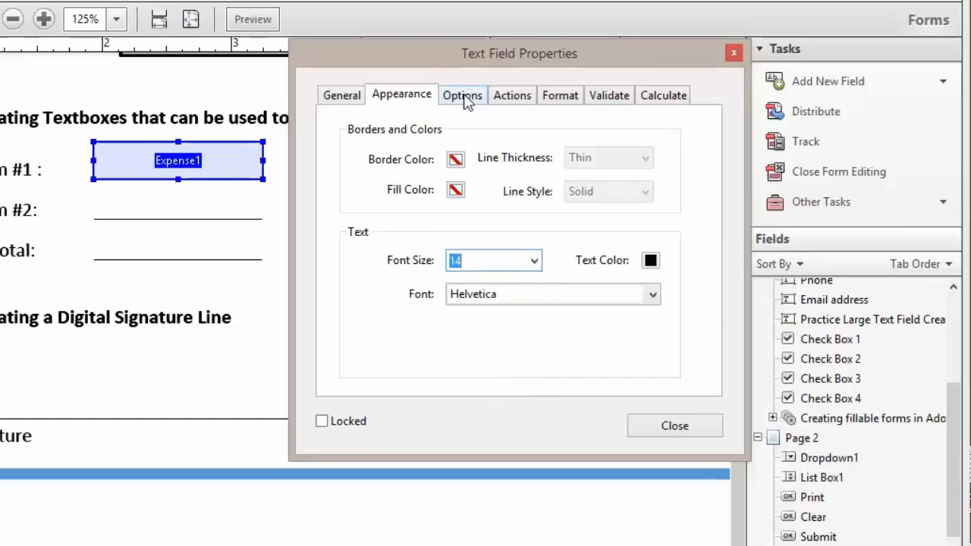
# Set Expense1's alignment to Right and its default value to 0.00
pyautogui.click(462, 95)
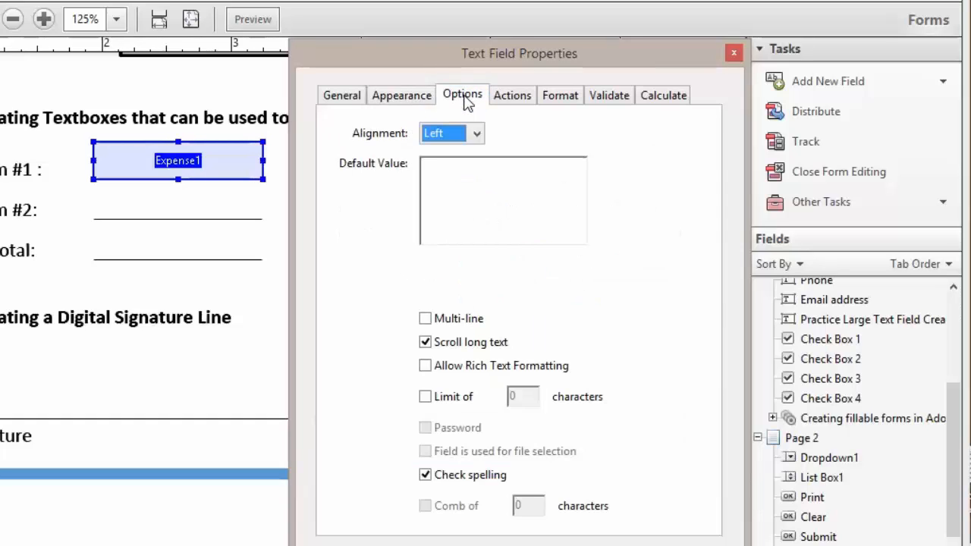
pyautogui.moveTo(205, 160)
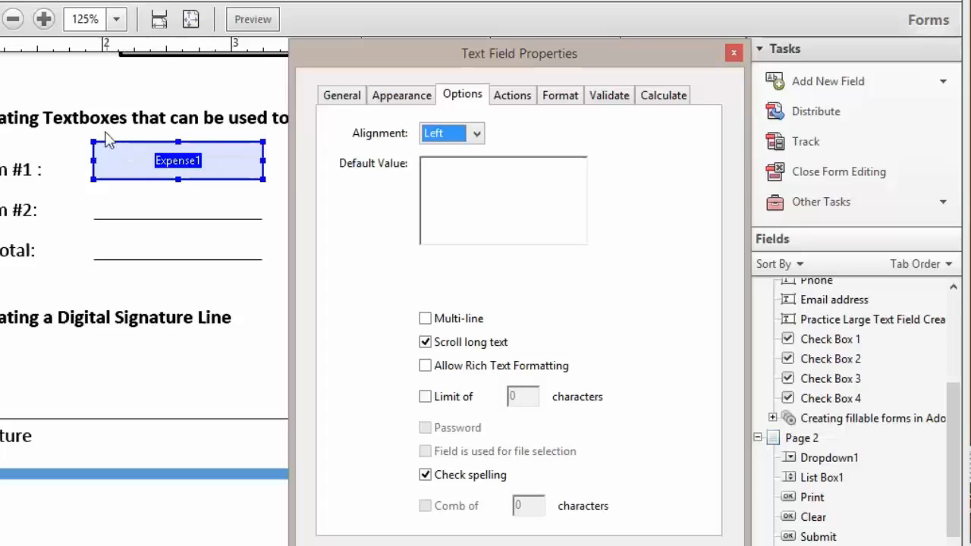
pyautogui.moveTo(104, 169)
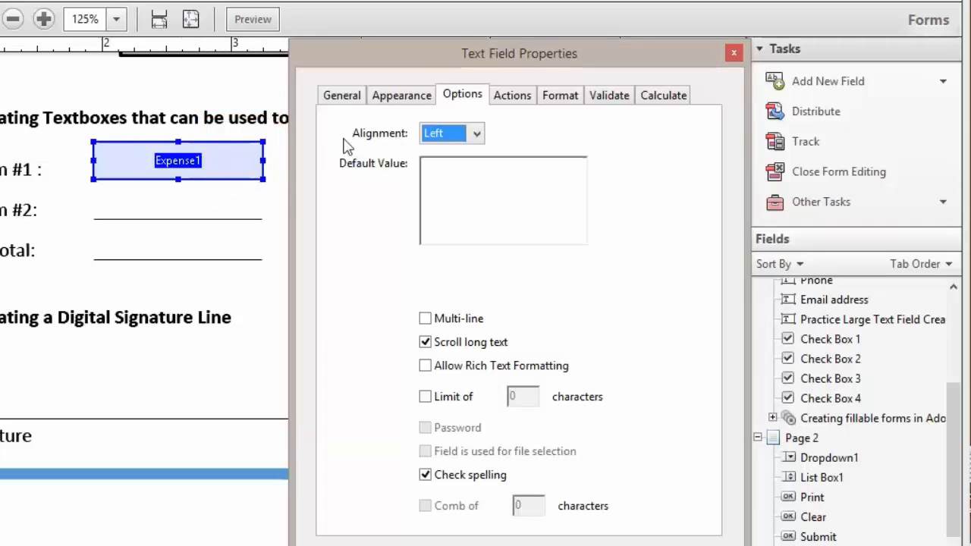
pyautogui.click(477, 133)
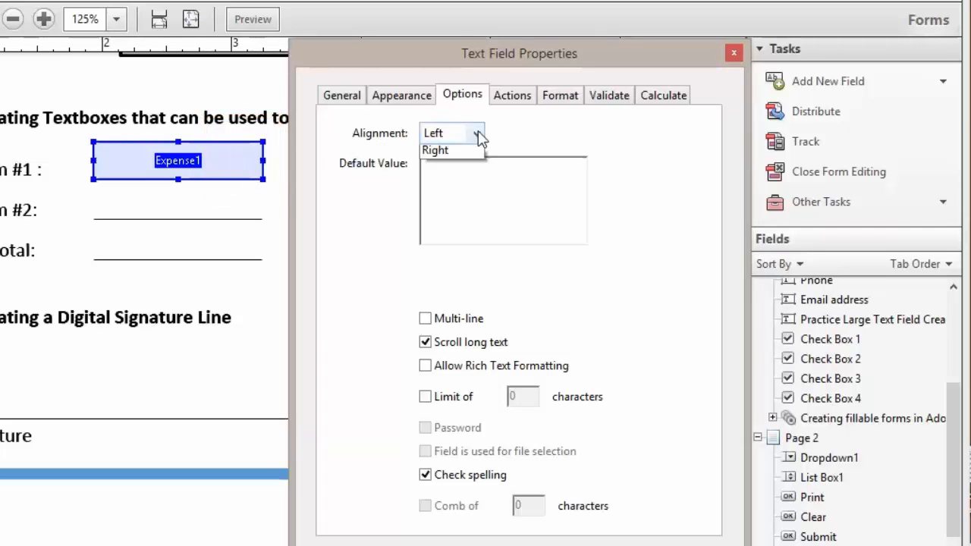
pyautogui.click(434, 149)
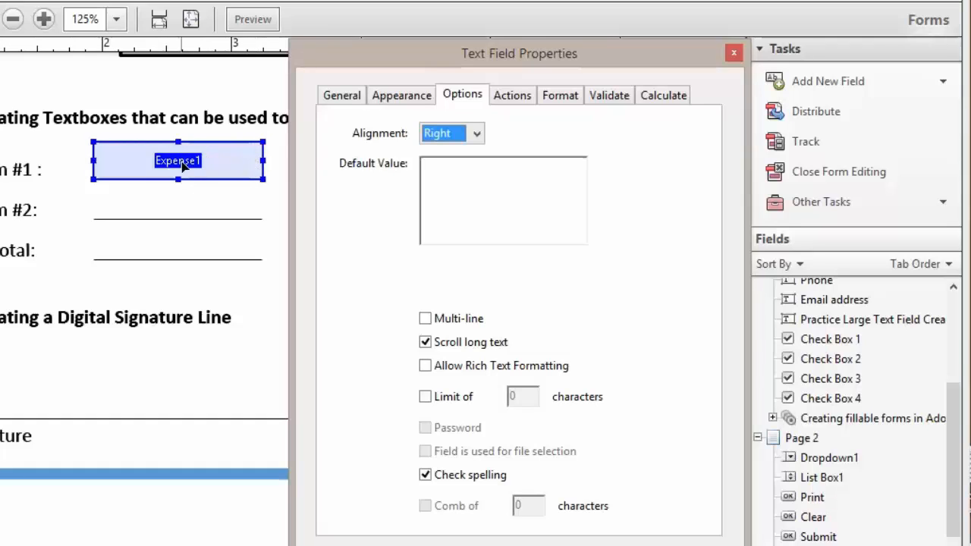
pyautogui.click(502, 199)
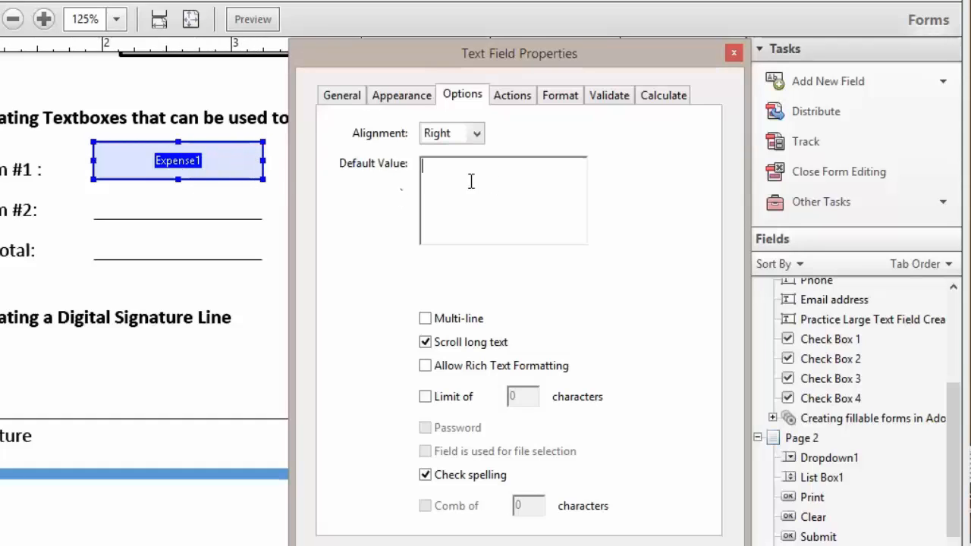
pyautogui.write('0.00')
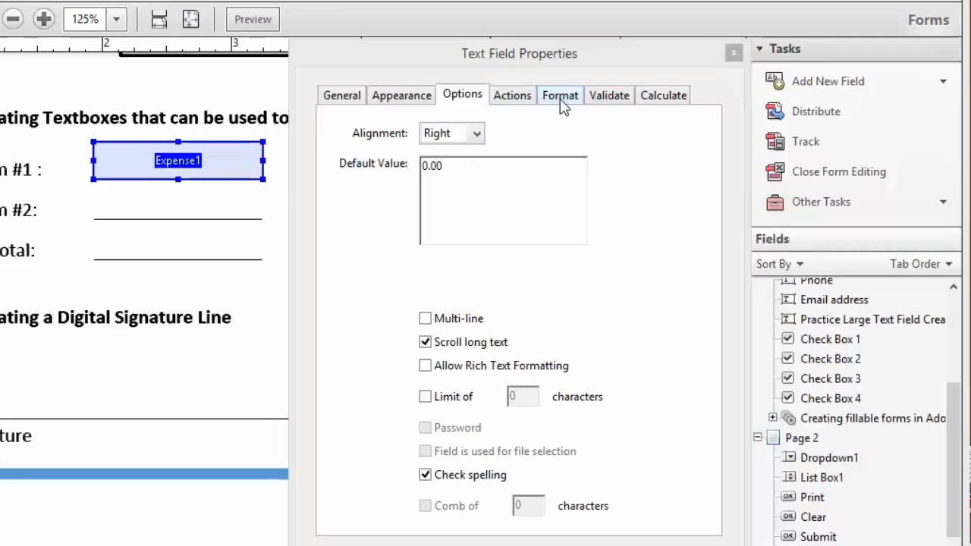
# Set Expense1's format category to Number with the $ currency symbol
pyautogui.click(560, 95)
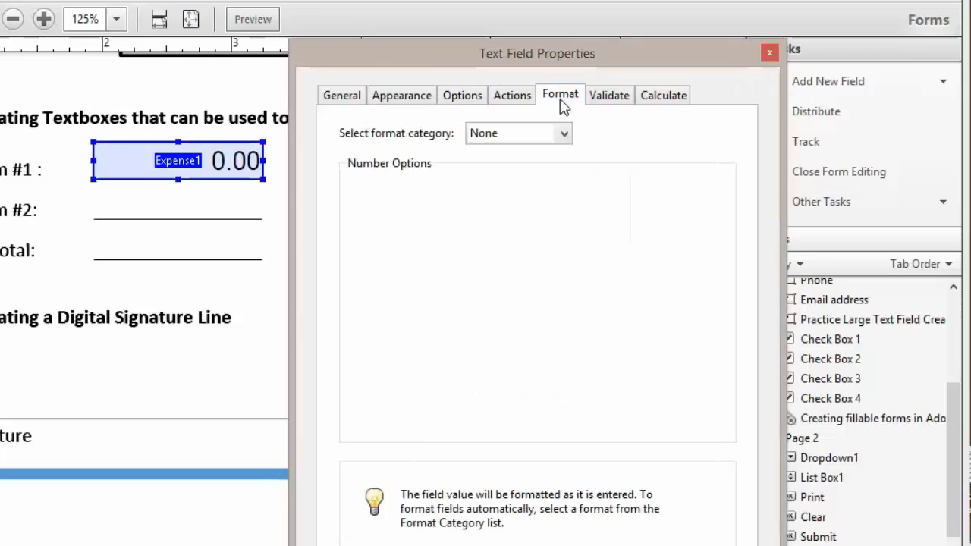
pyautogui.moveTo(286, 163)
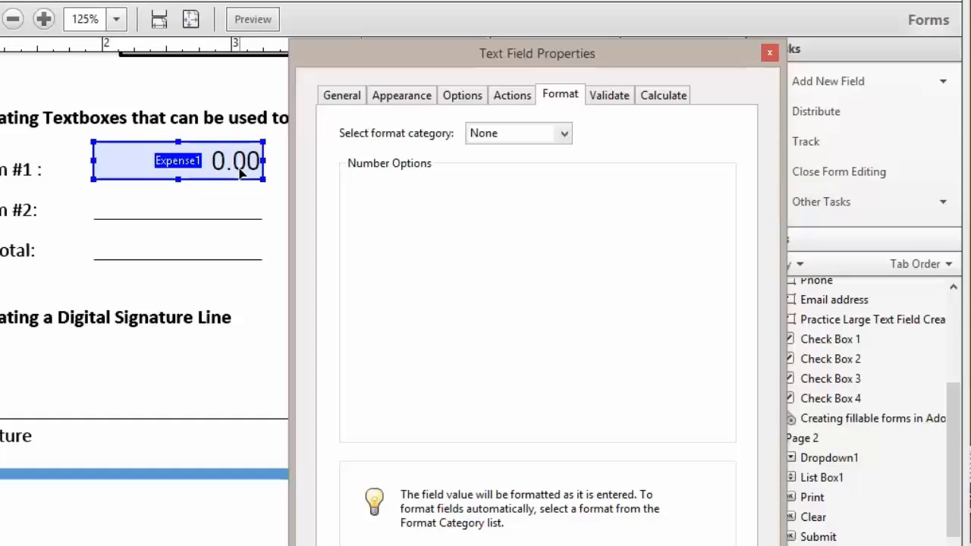
pyautogui.moveTo(393, 144)
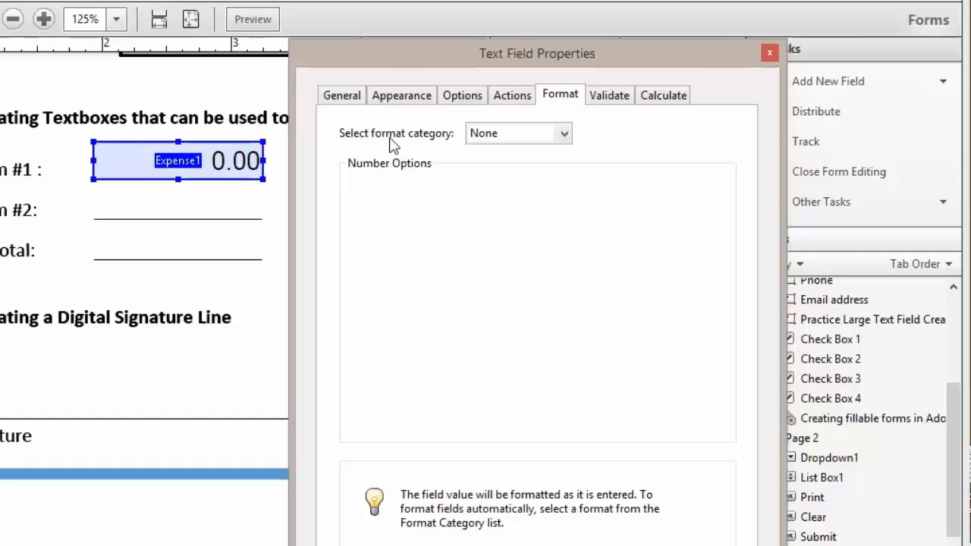
pyautogui.moveTo(569, 140)
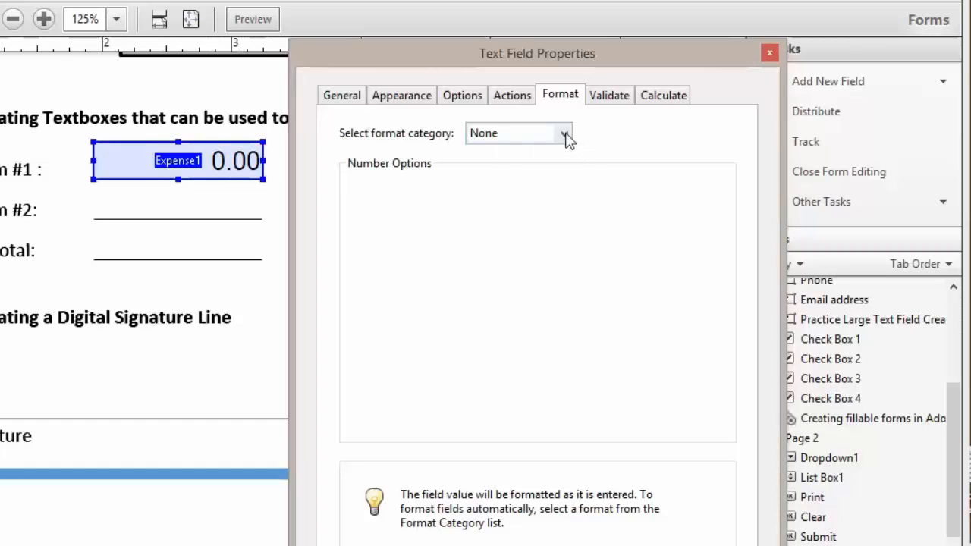
pyautogui.click(564, 133)
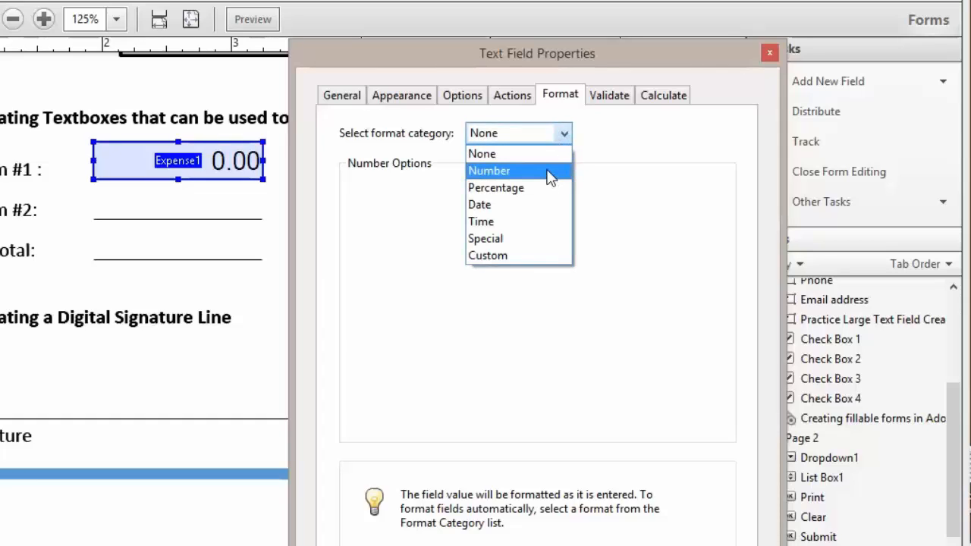
pyautogui.click(489, 170)
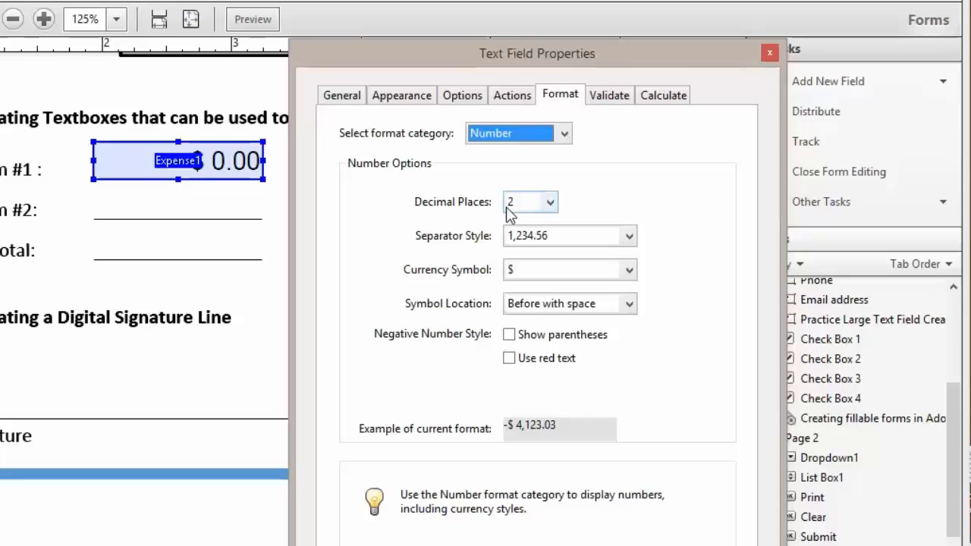
pyautogui.moveTo(553, 211)
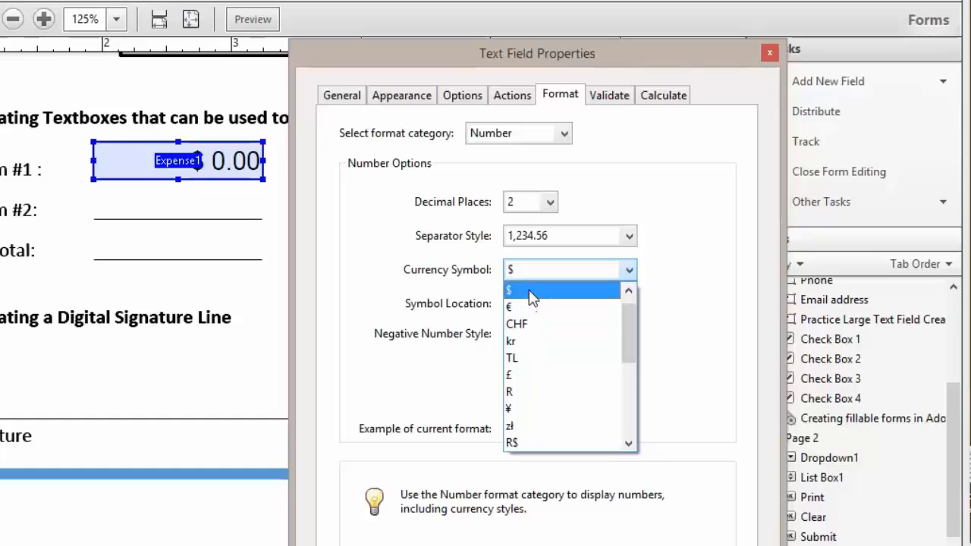
pyautogui.click(509, 290)
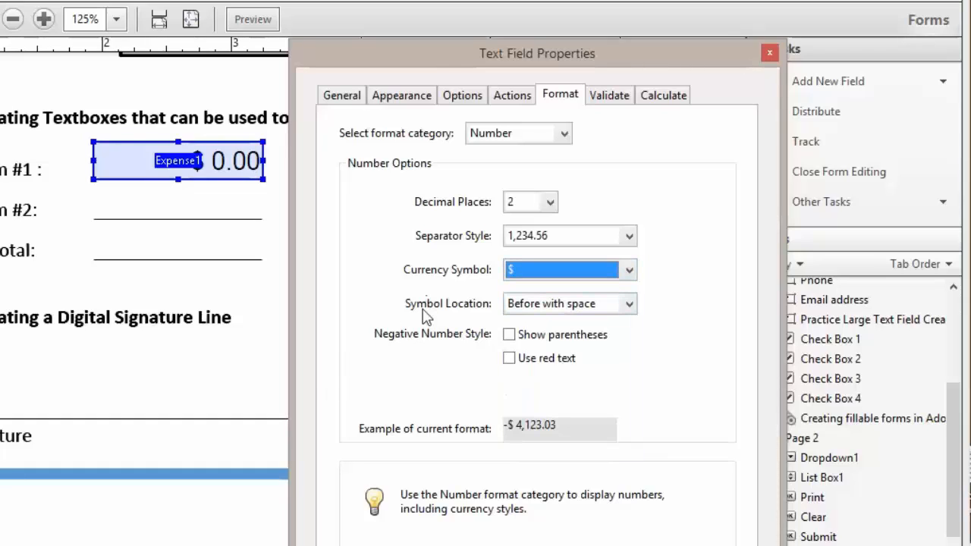
pyautogui.moveTo(427, 357)
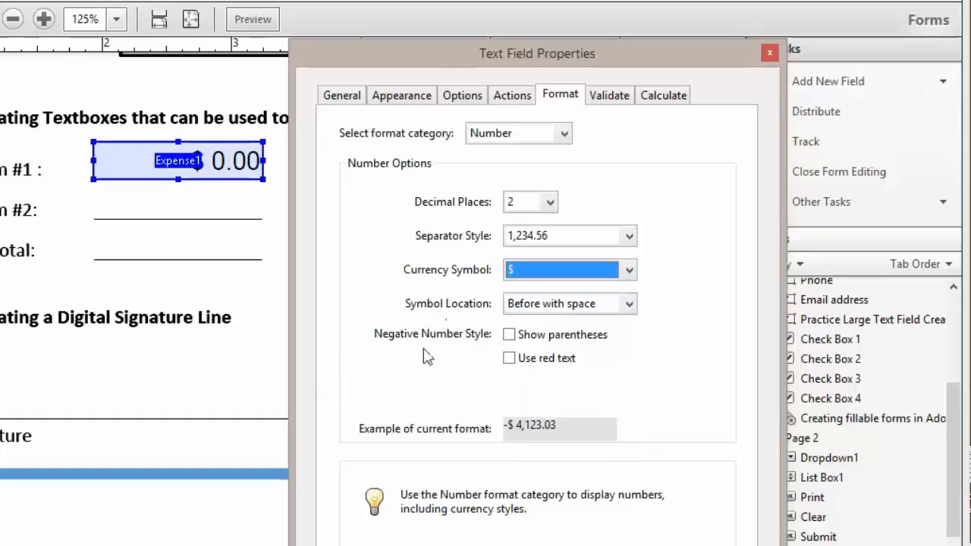
pyautogui.moveTo(389, 441)
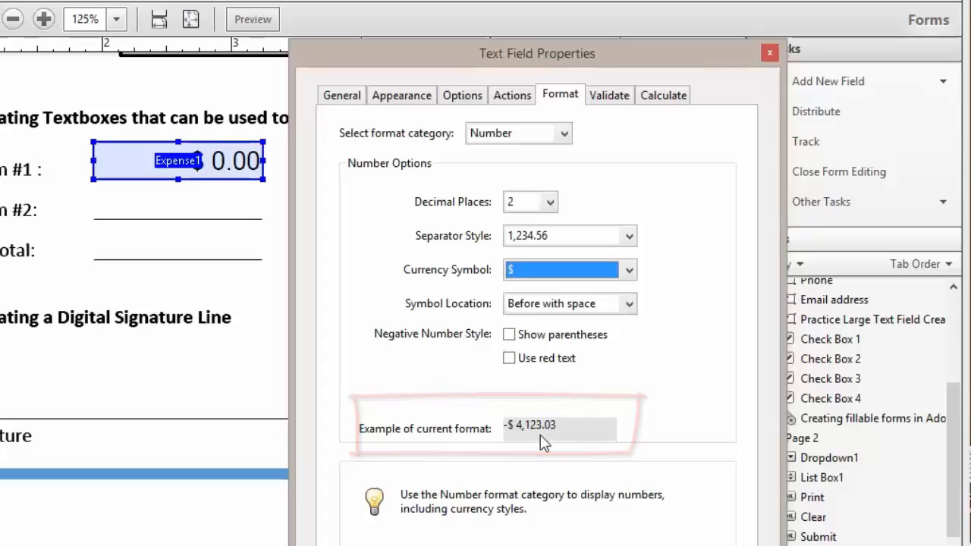
# Place the $ before the number and show negatives in parentheses, not red
pyautogui.click(628, 304)
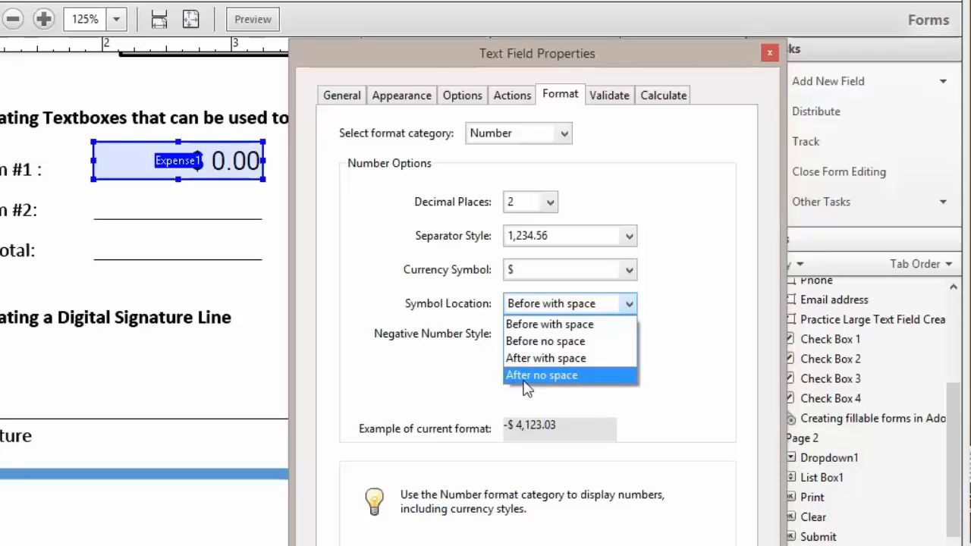
pyautogui.click(541, 375)
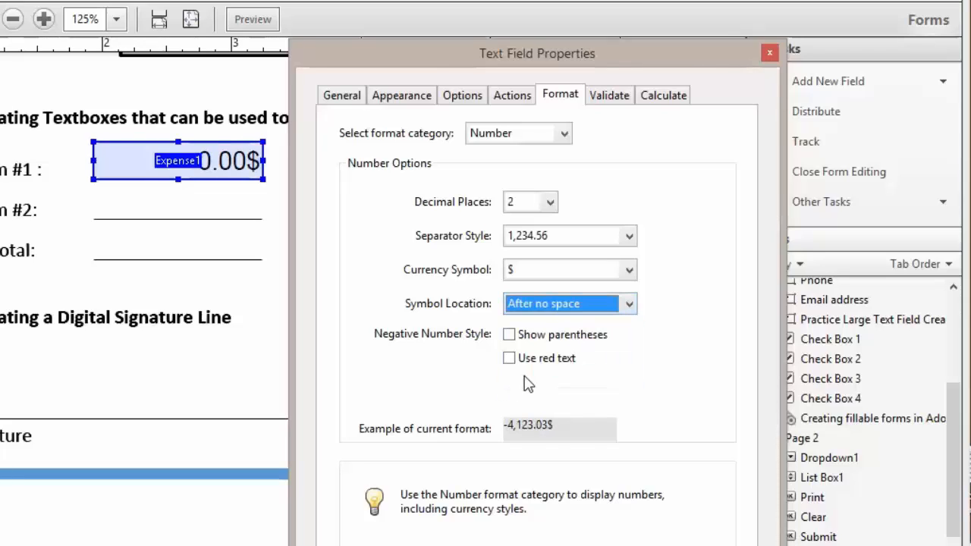
pyautogui.moveTo(521, 440)
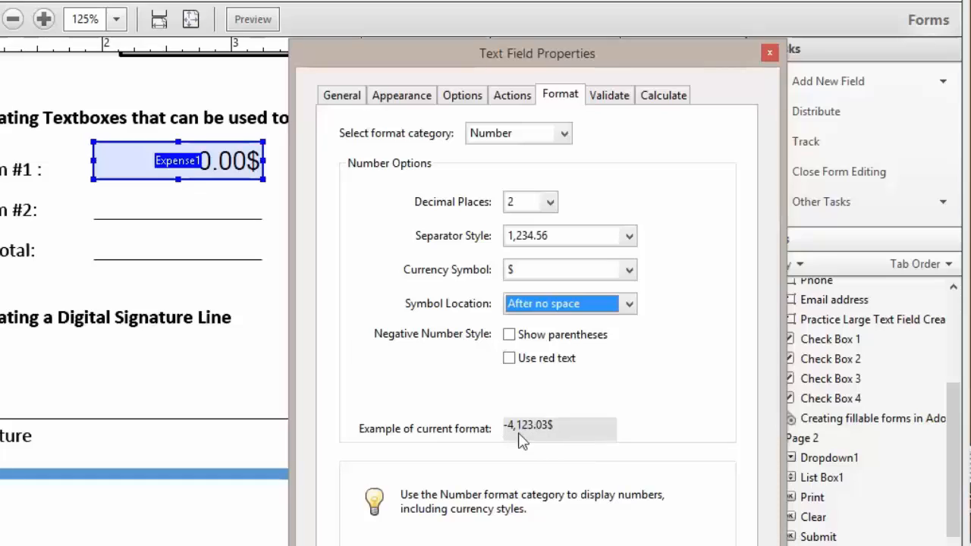
pyautogui.moveTo(595, 351)
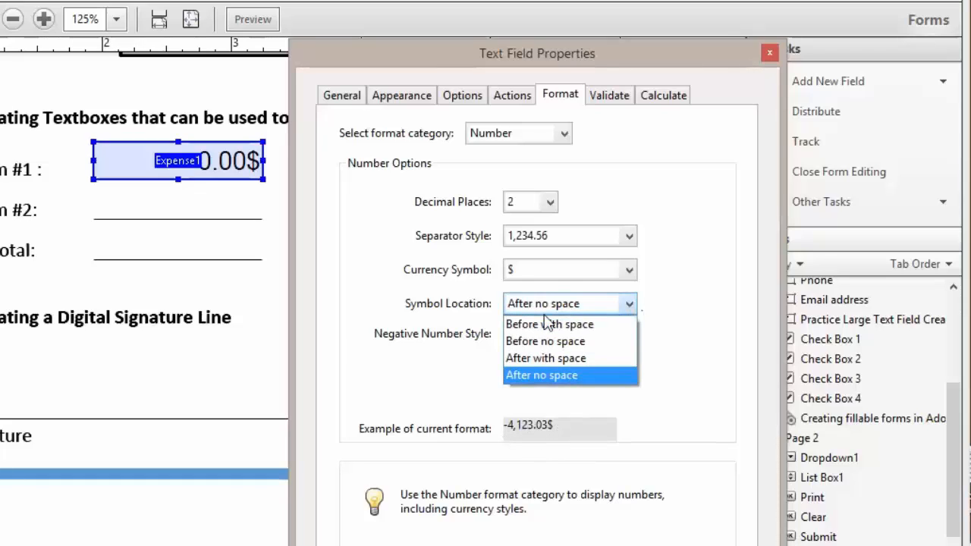
pyautogui.moveTo(549, 324)
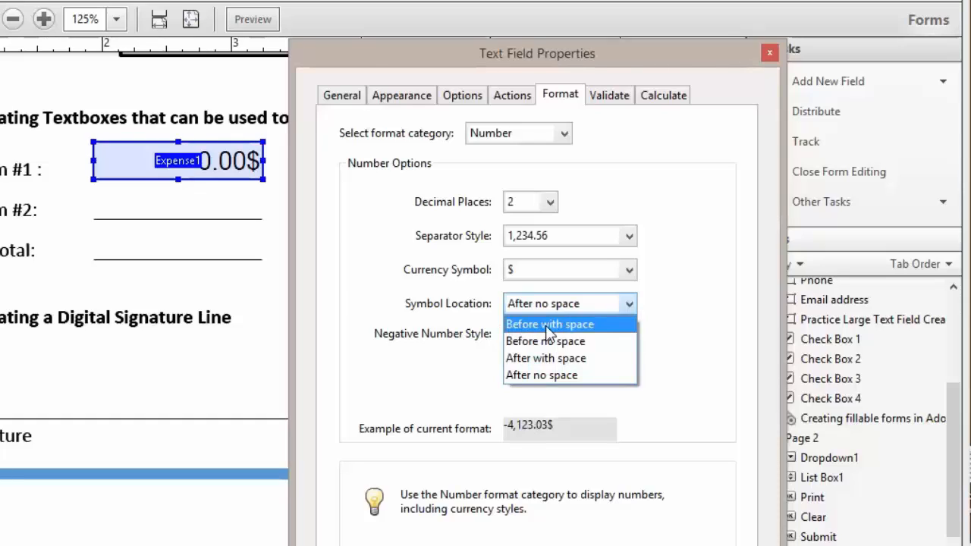
pyautogui.click(550, 324)
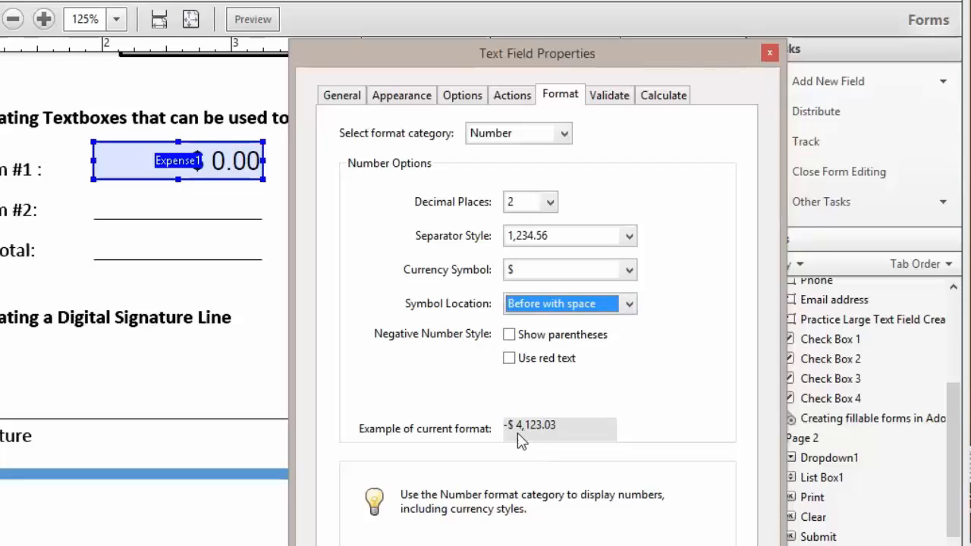
pyautogui.moveTo(432, 346)
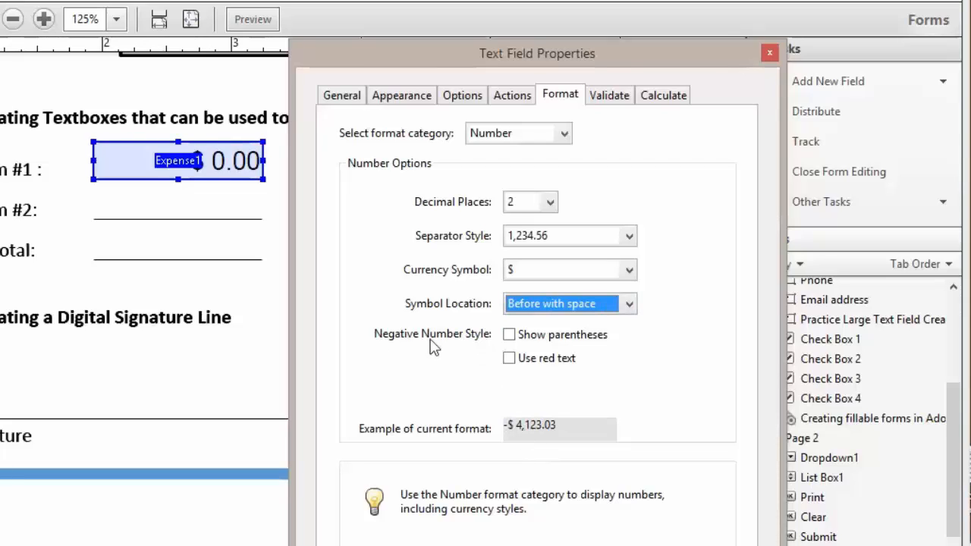
pyautogui.moveTo(477, 343)
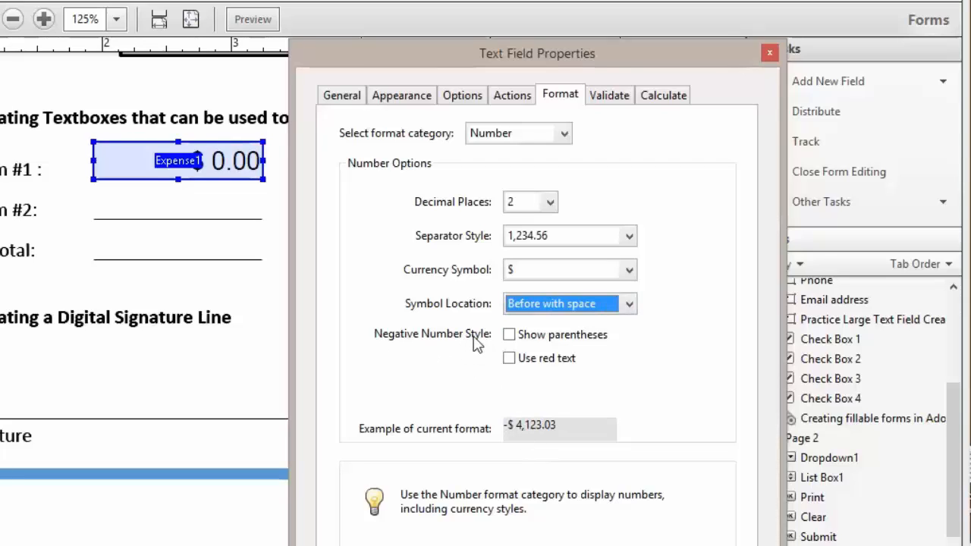
pyautogui.moveTo(509, 334)
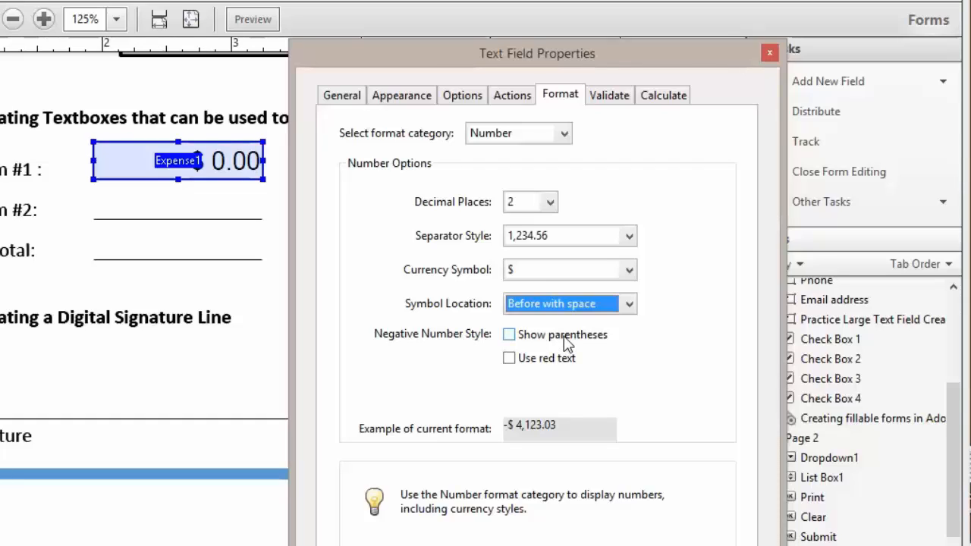
pyautogui.click(509, 335)
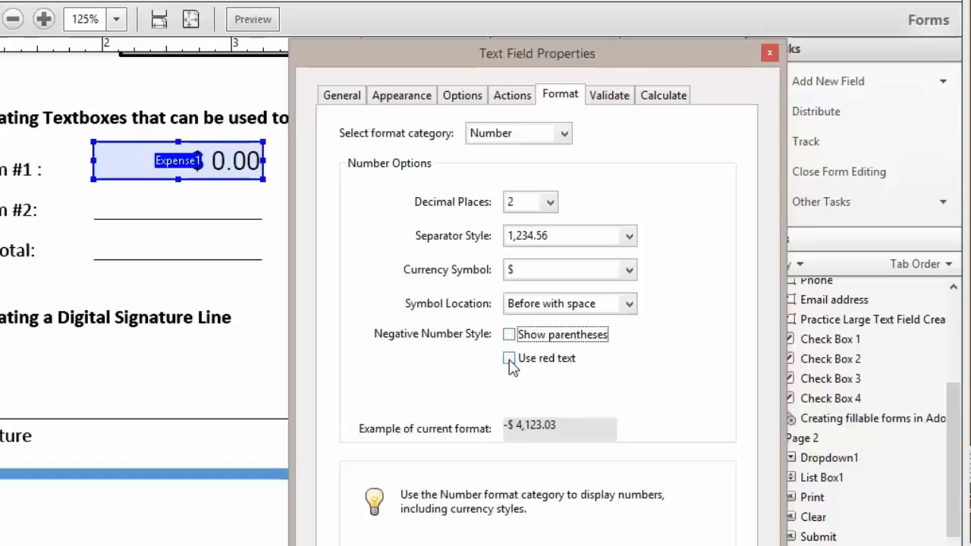
pyautogui.click(508, 358)
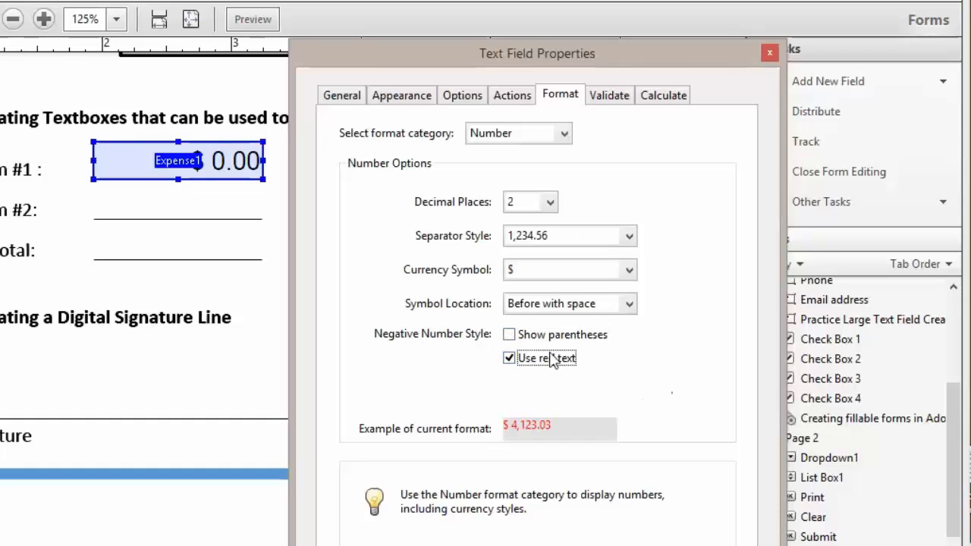
pyautogui.click(509, 334)
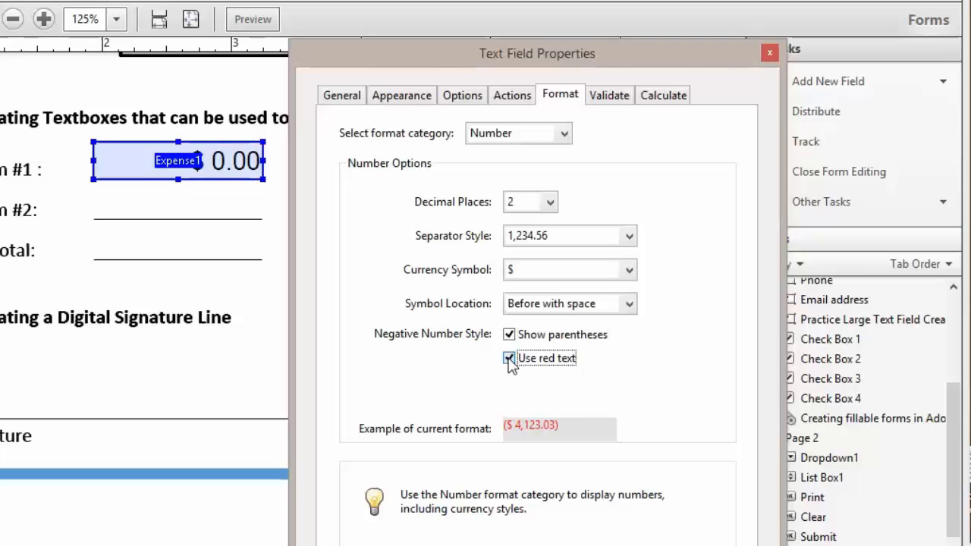
pyautogui.click(509, 357)
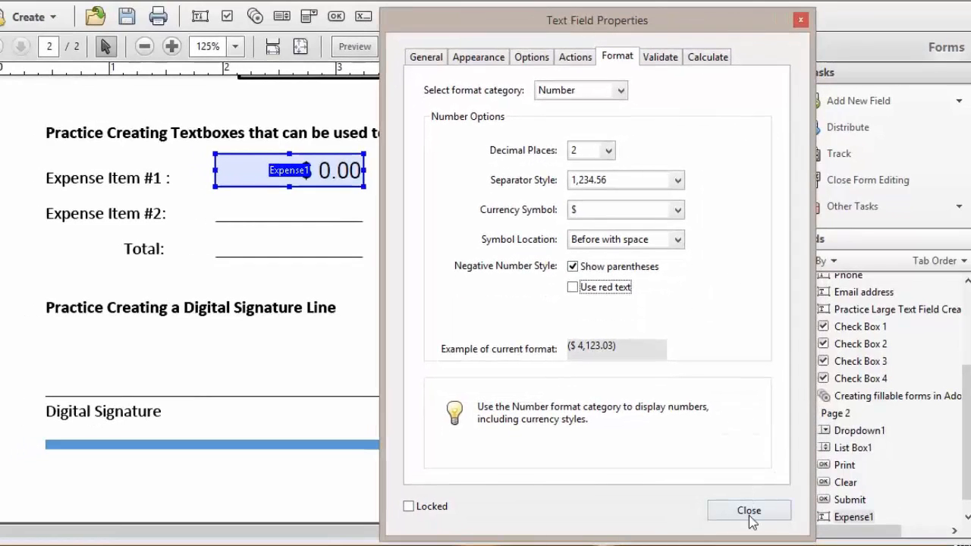
pyautogui.click(749, 509)
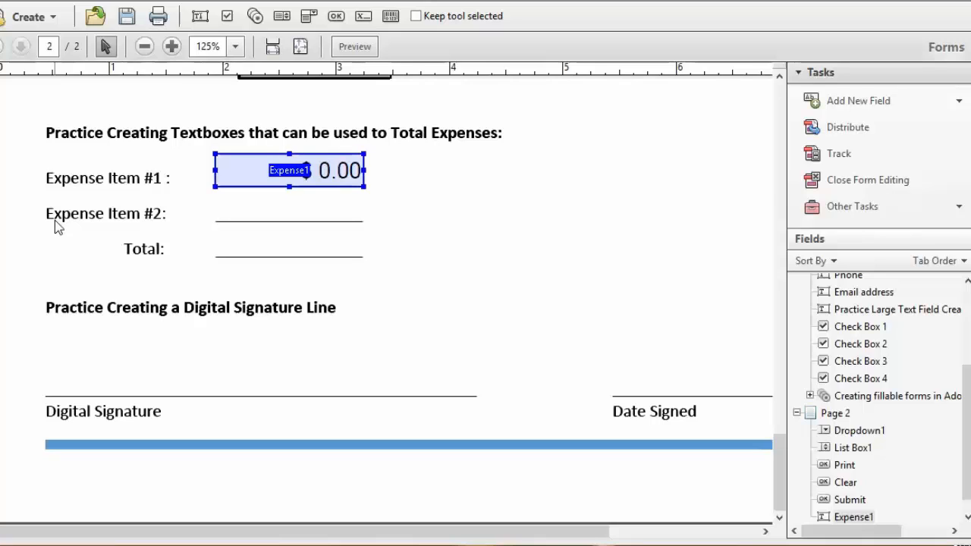
pyautogui.moveTo(310, 221)
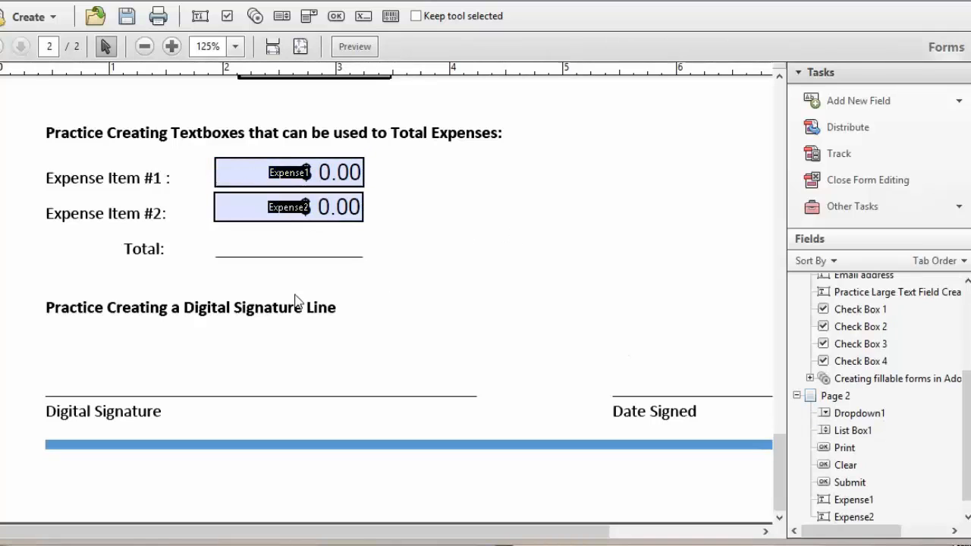
pyautogui.click(303, 172)
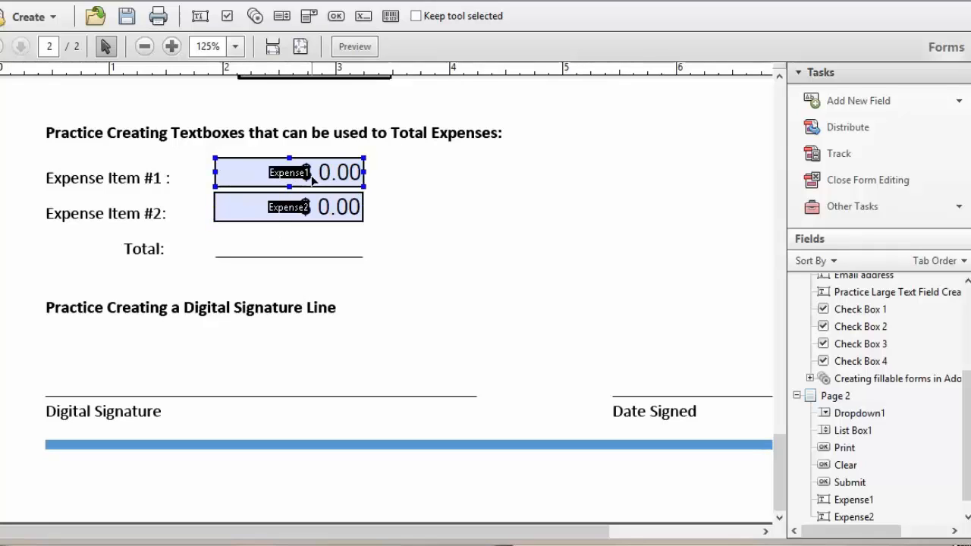
pyautogui.click(288, 207)
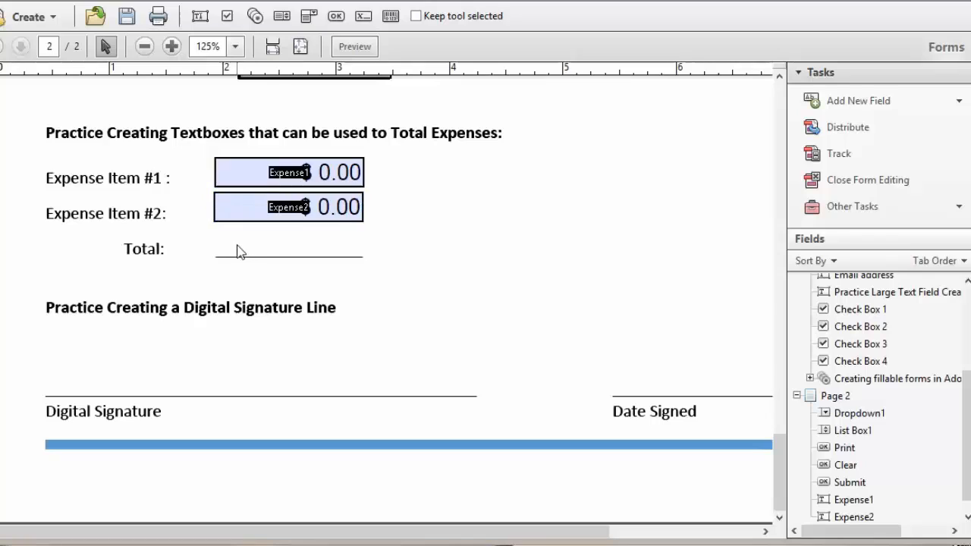
pyautogui.moveTo(255, 264)
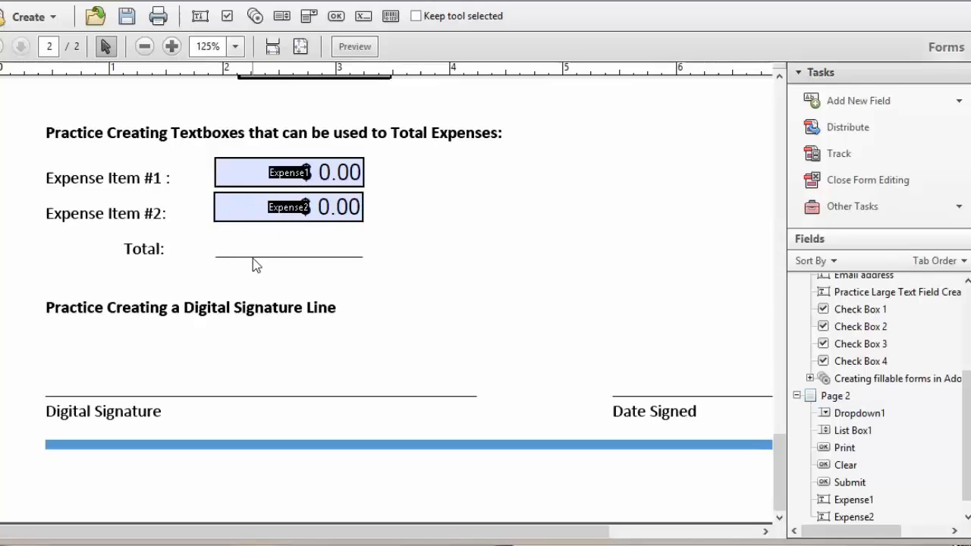
pyautogui.moveTo(162, 260)
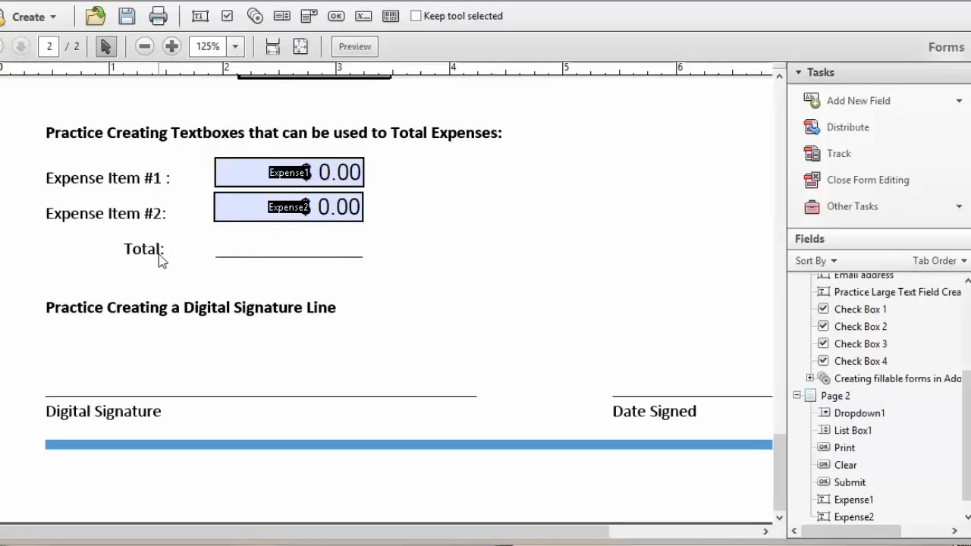
pyautogui.moveTo(858, 100)
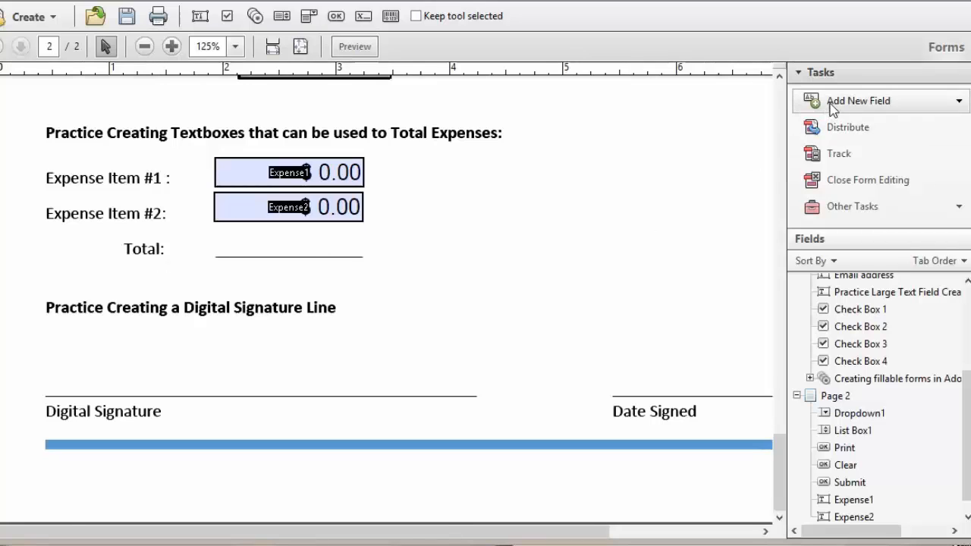
pyautogui.moveTo(848, 108)
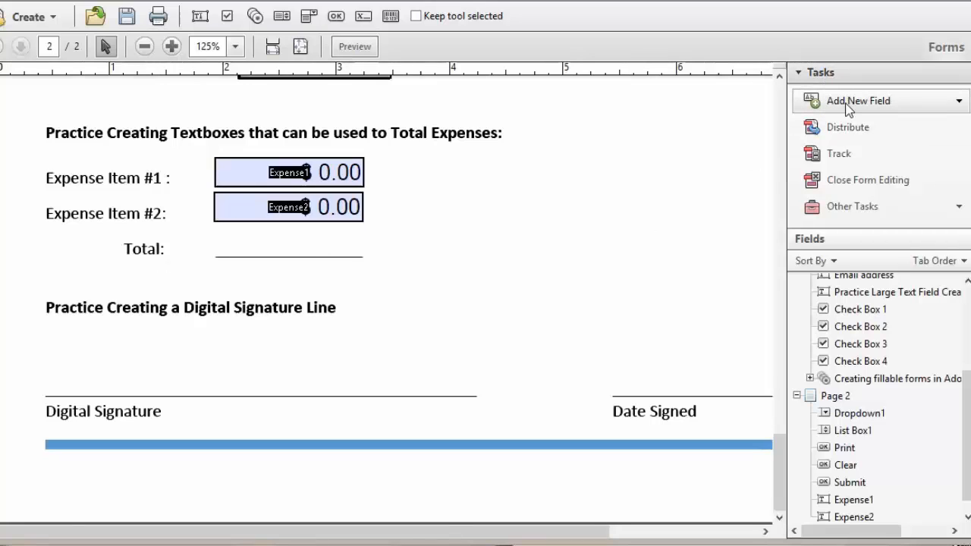
# Add a text field, Text15, beside the Total label
pyautogui.click(857, 100)
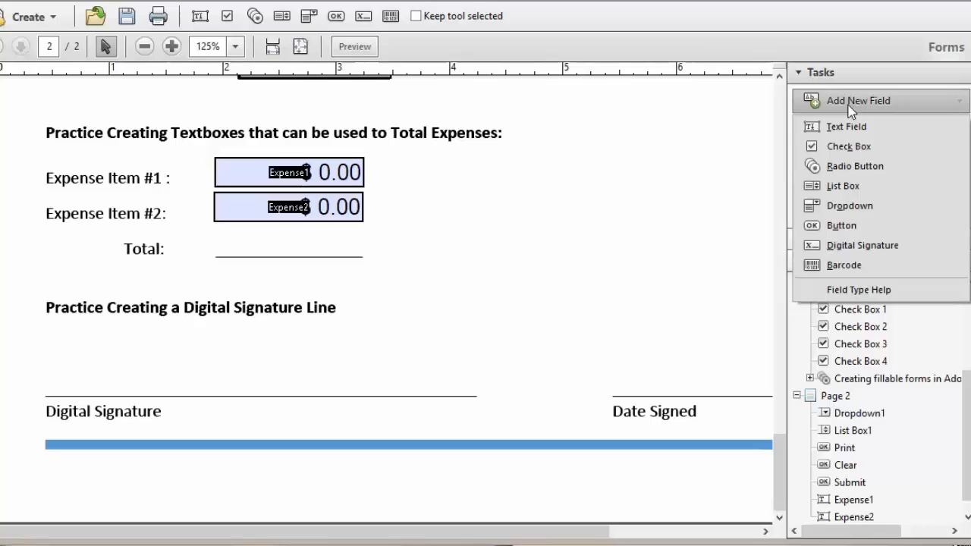
pyautogui.moveTo(830, 127)
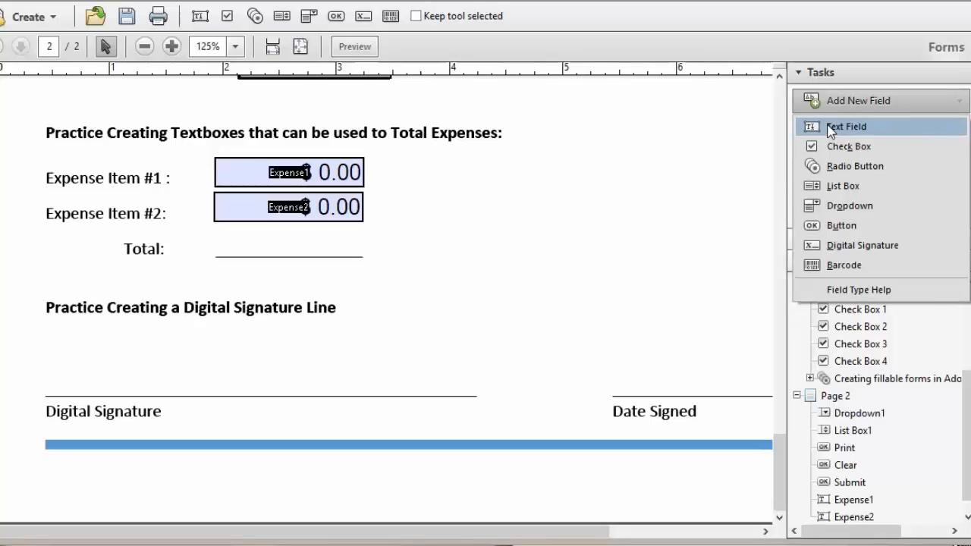
pyautogui.click(846, 126)
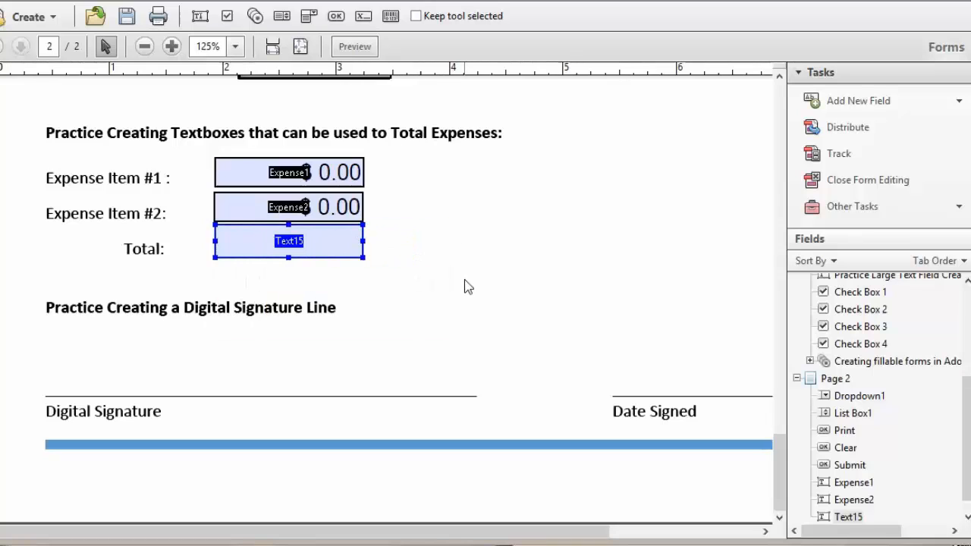
pyautogui.moveTo(264, 244)
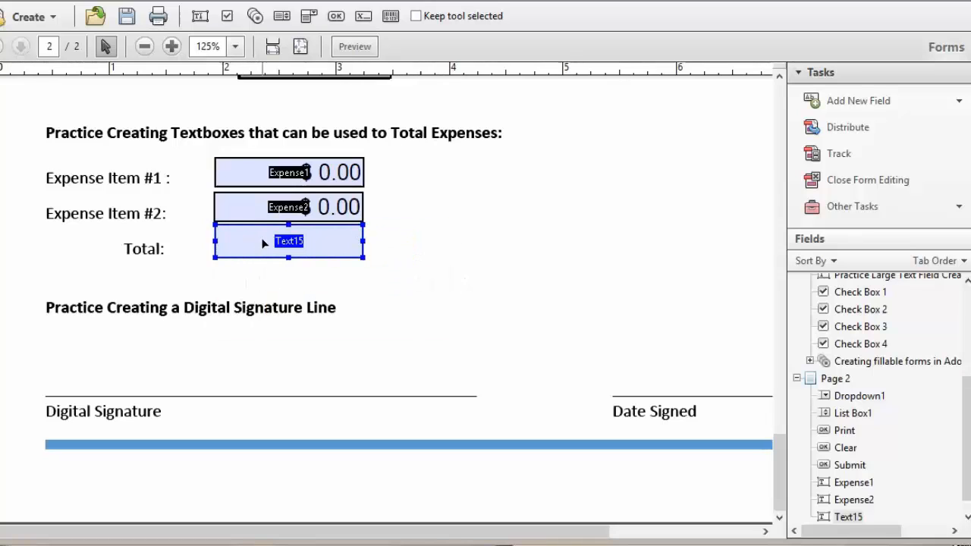
# Name the Total-line field Total with tooltip 'Will disply total cost'
pyautogui.rightClick(288, 241)
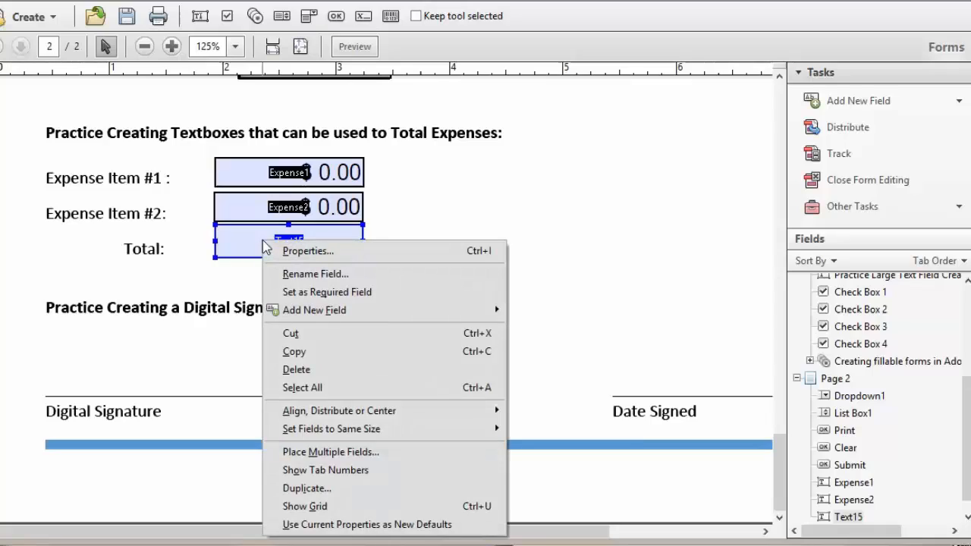
pyautogui.click(307, 251)
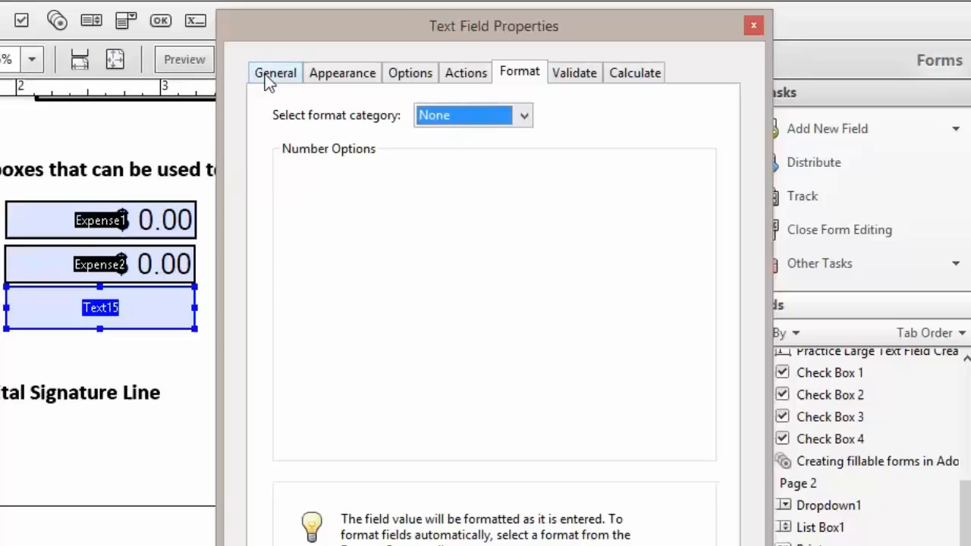
pyautogui.click(275, 72)
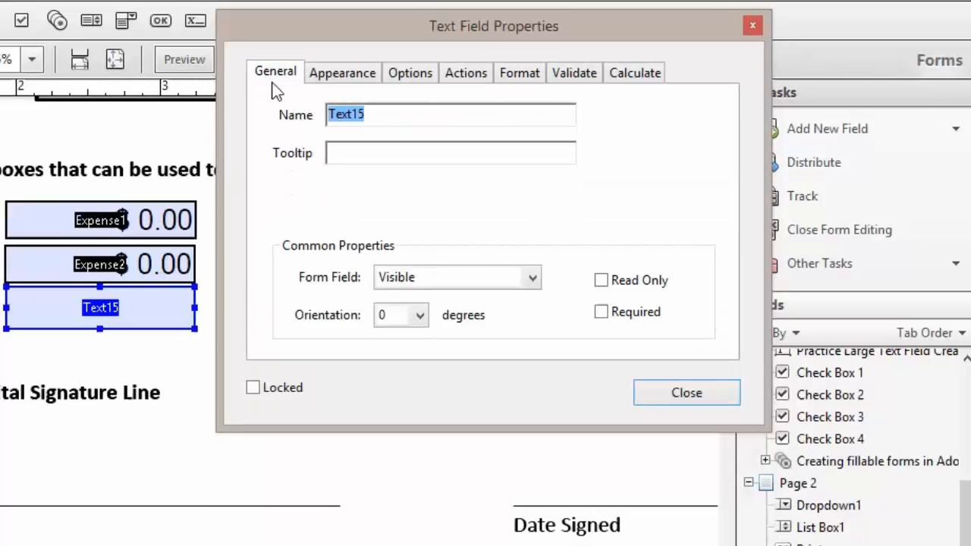
pyautogui.moveTo(409, 121)
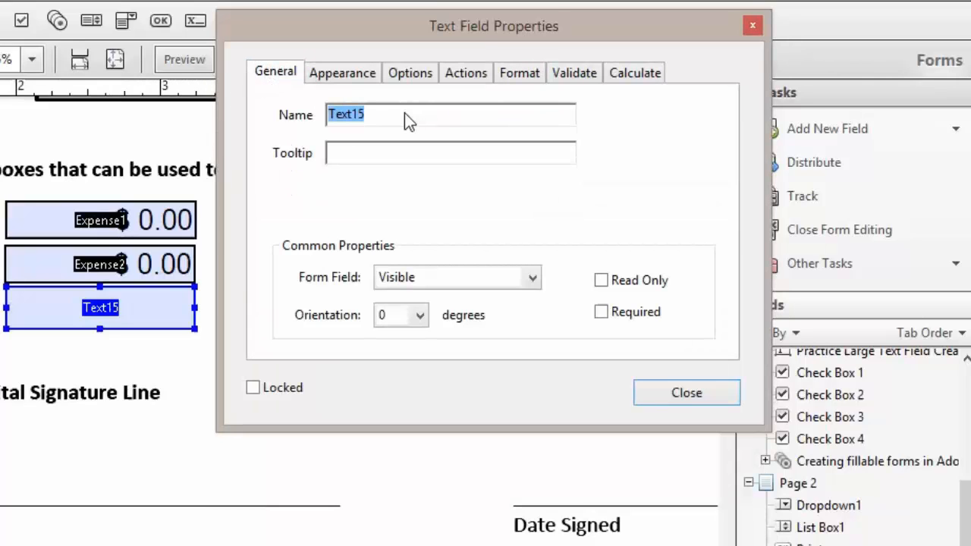
pyautogui.write('Tot')
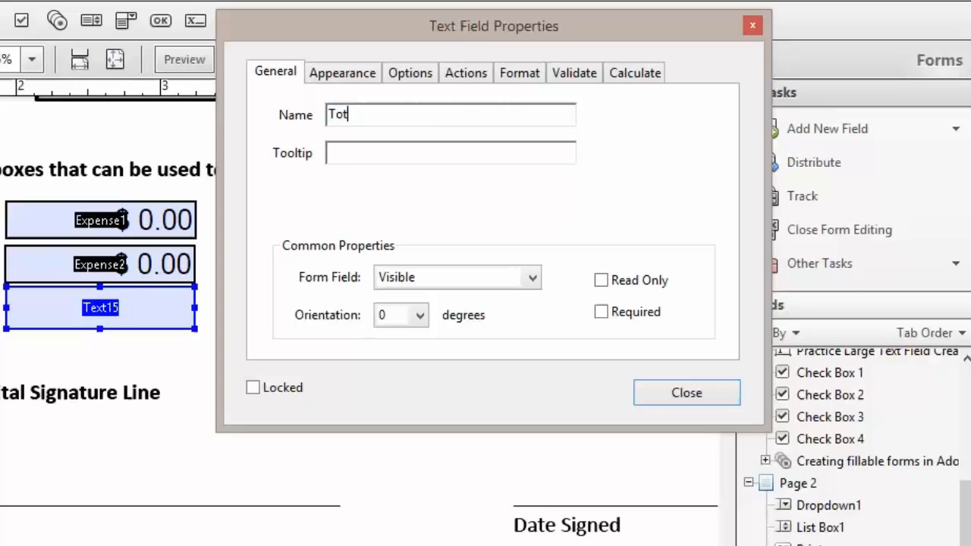
pyautogui.write('al')
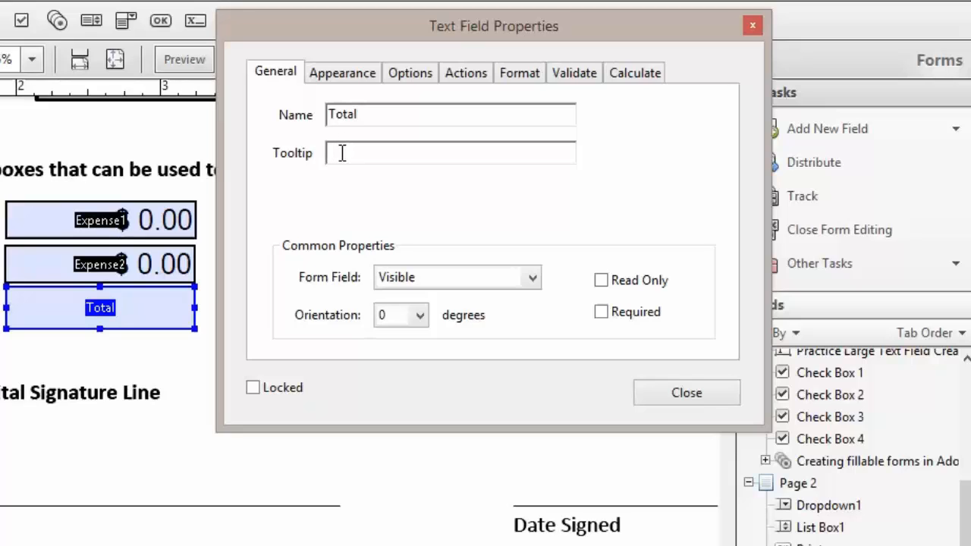
pyautogui.write('Will disply total cost')
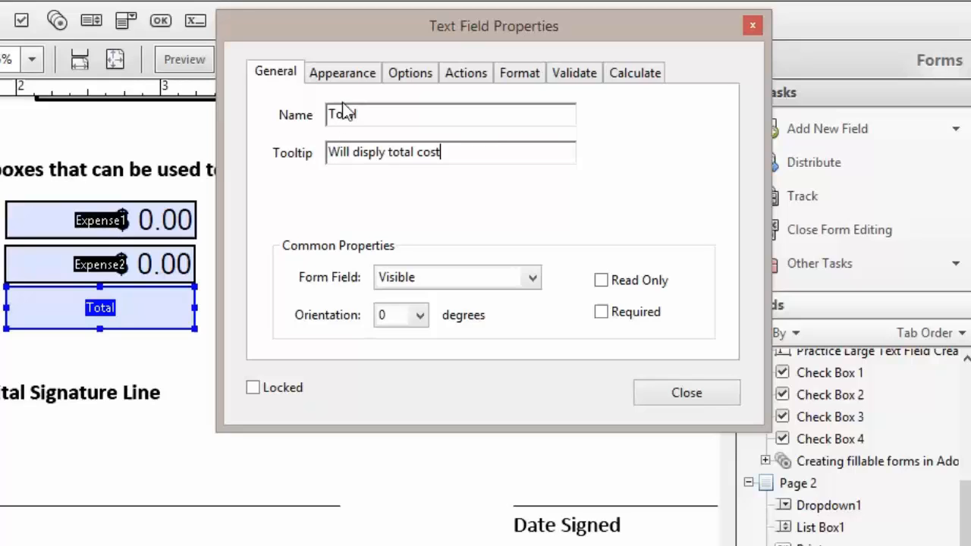
# Give the Total field font size 14, right alignment and default value 0.00
pyautogui.click(342, 73)
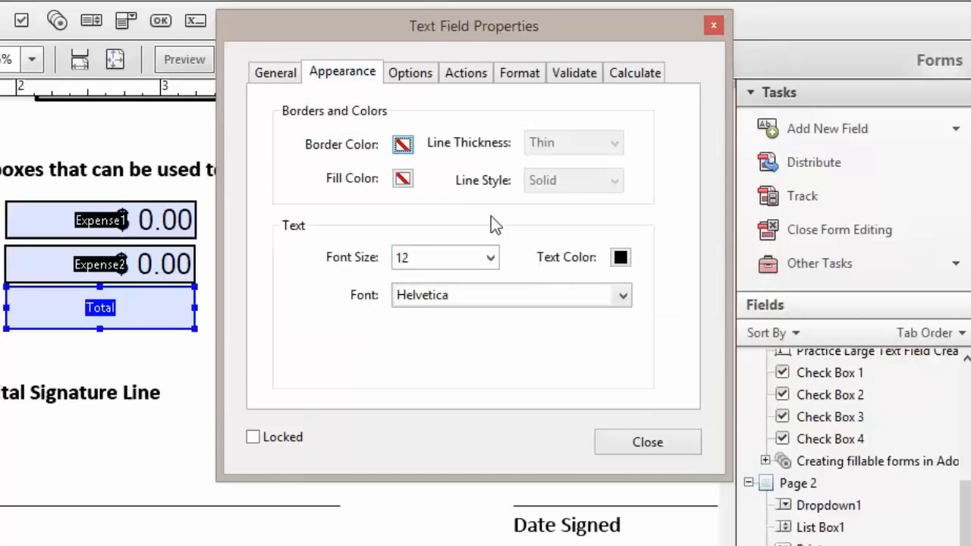
pyautogui.click(489, 257)
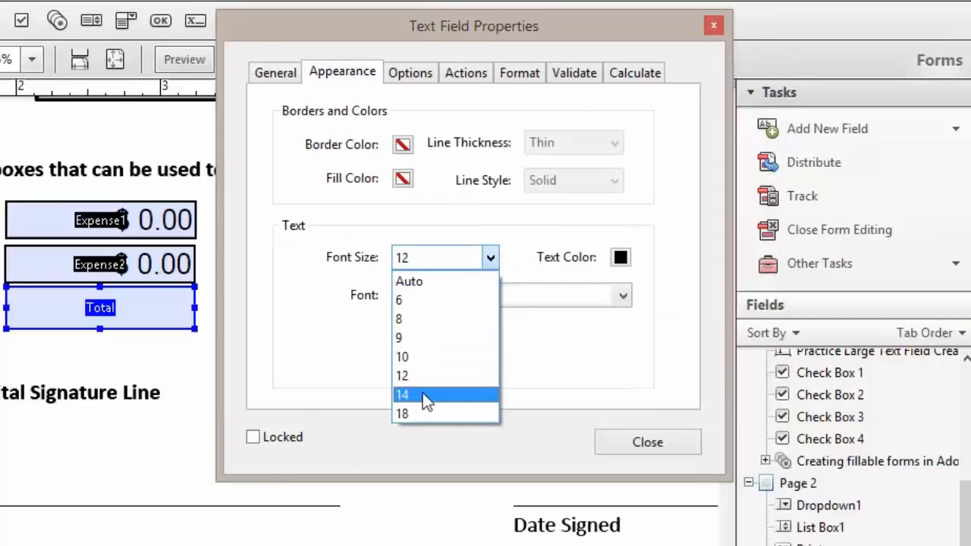
pyautogui.click(403, 394)
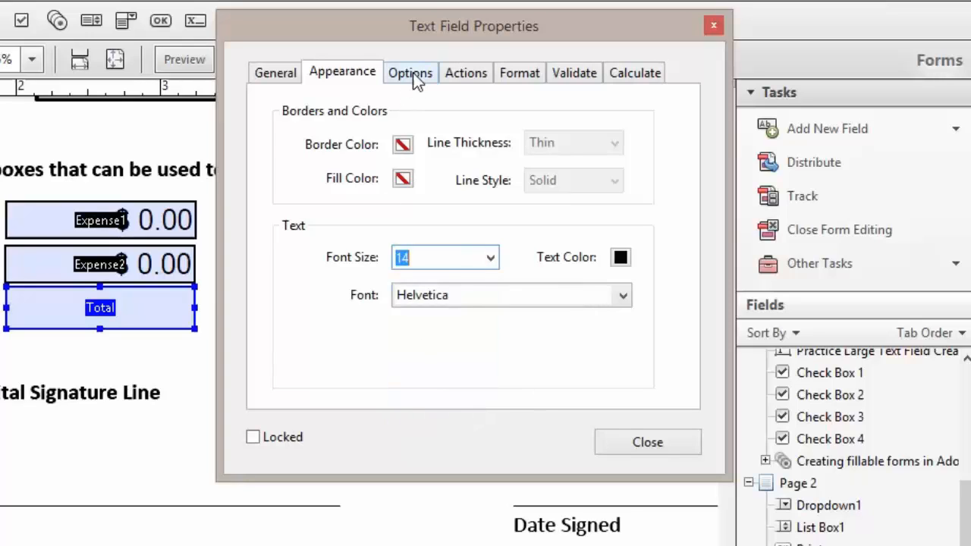
pyautogui.click(409, 72)
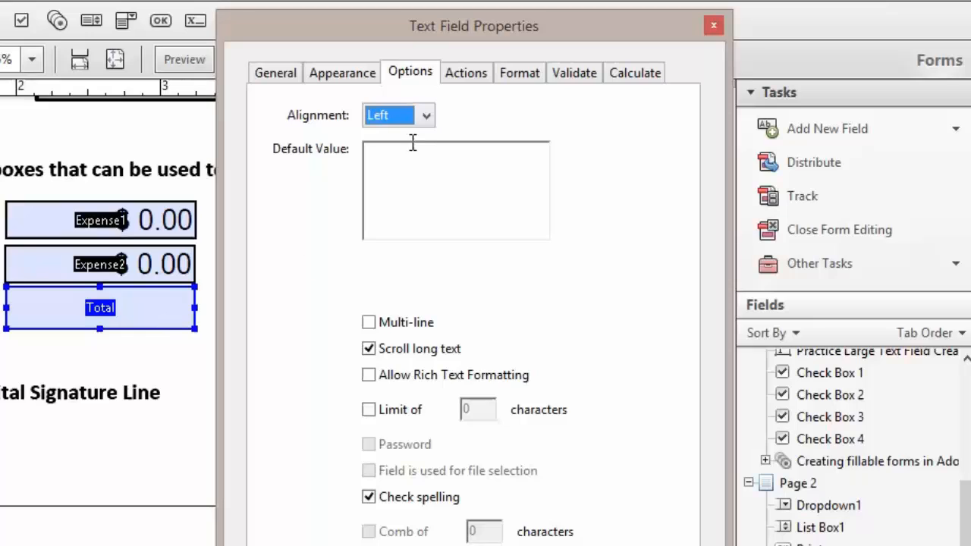
pyautogui.click(398, 115)
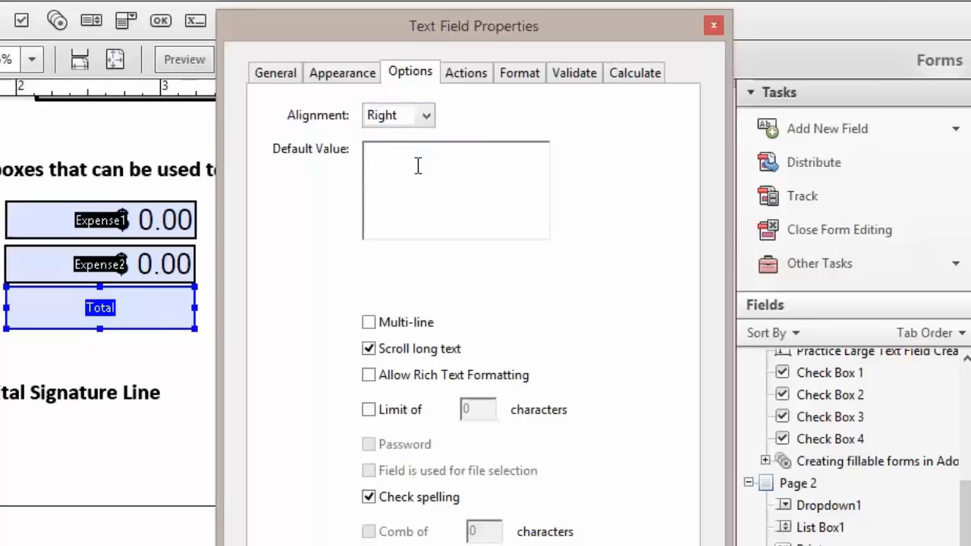
pyautogui.write('0.00')
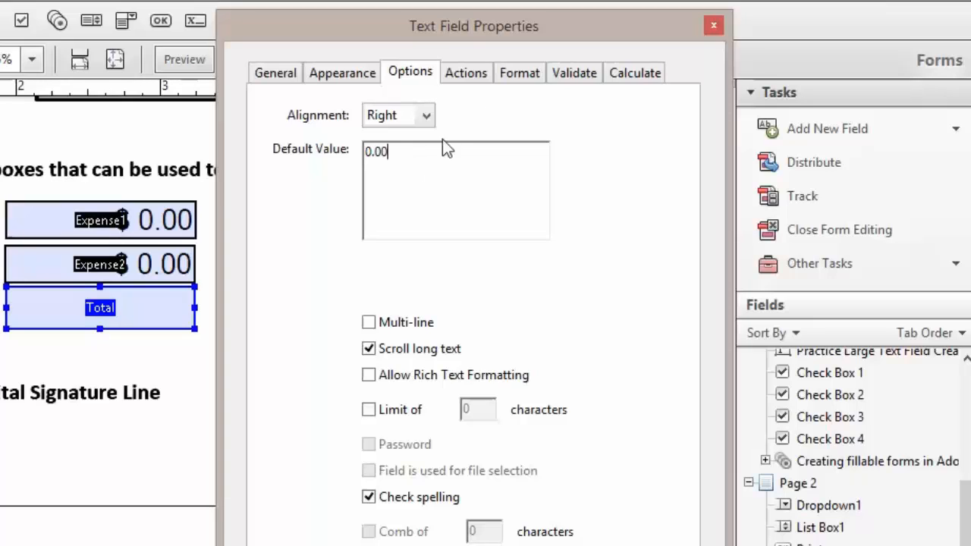
pyautogui.moveTo(520, 73)
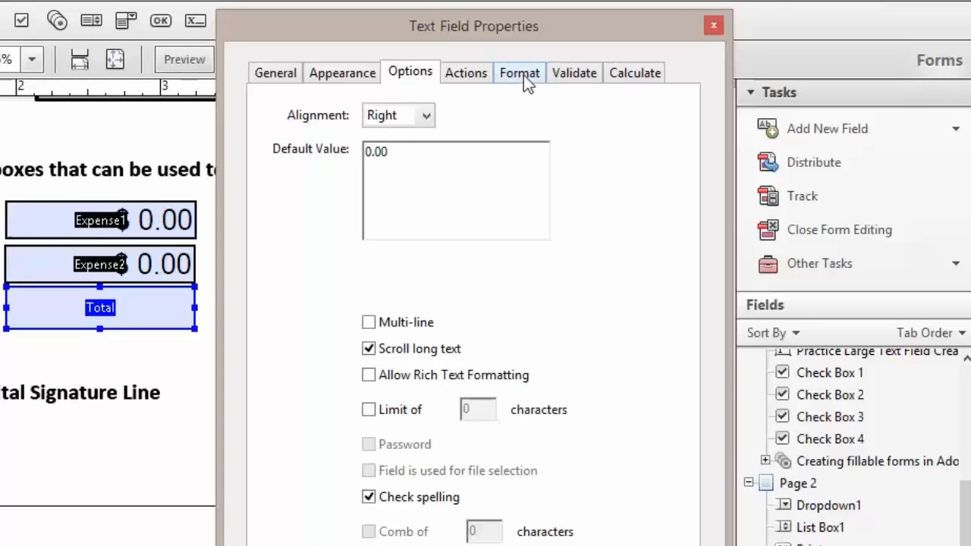
# Format Total as a two-decimal $ number with negatives in parentheses
pyautogui.click(520, 72)
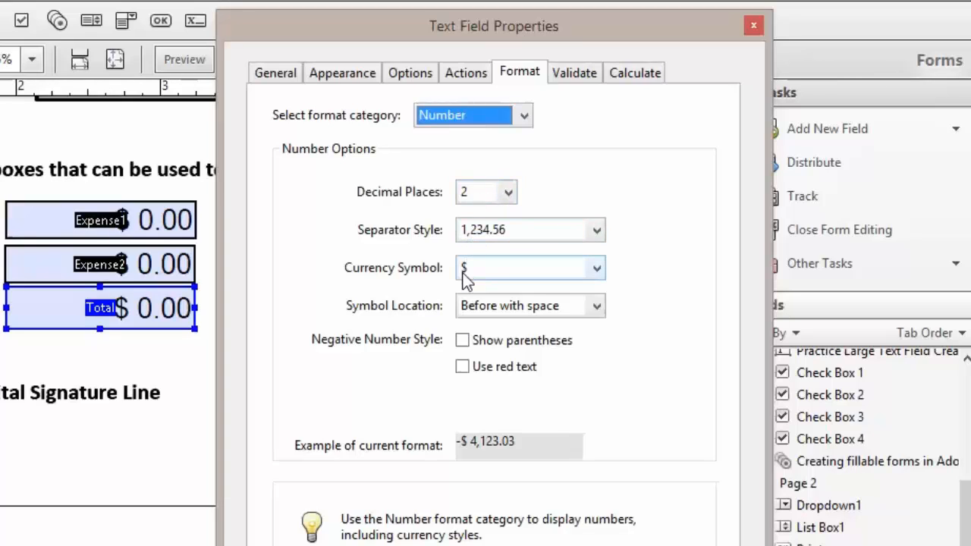
pyautogui.click(462, 340)
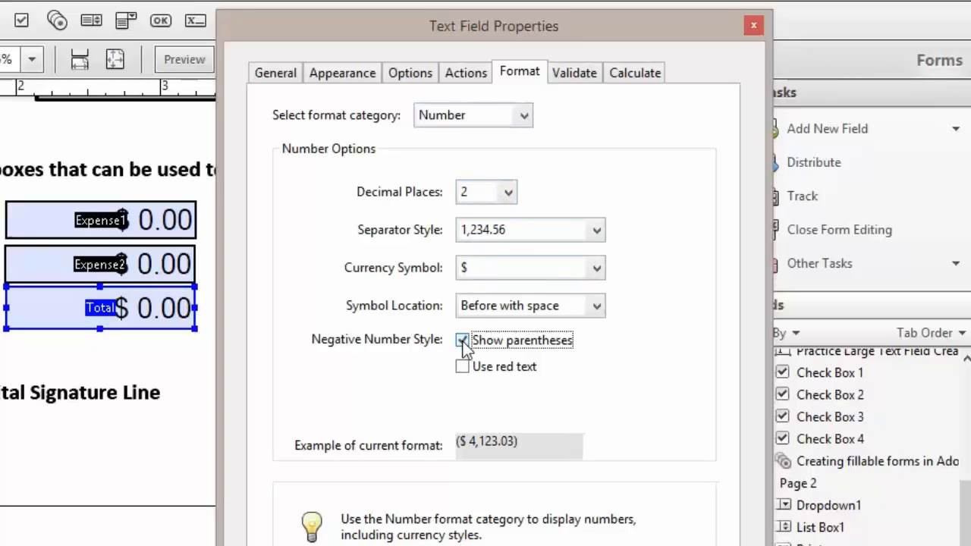
pyautogui.click(462, 339)
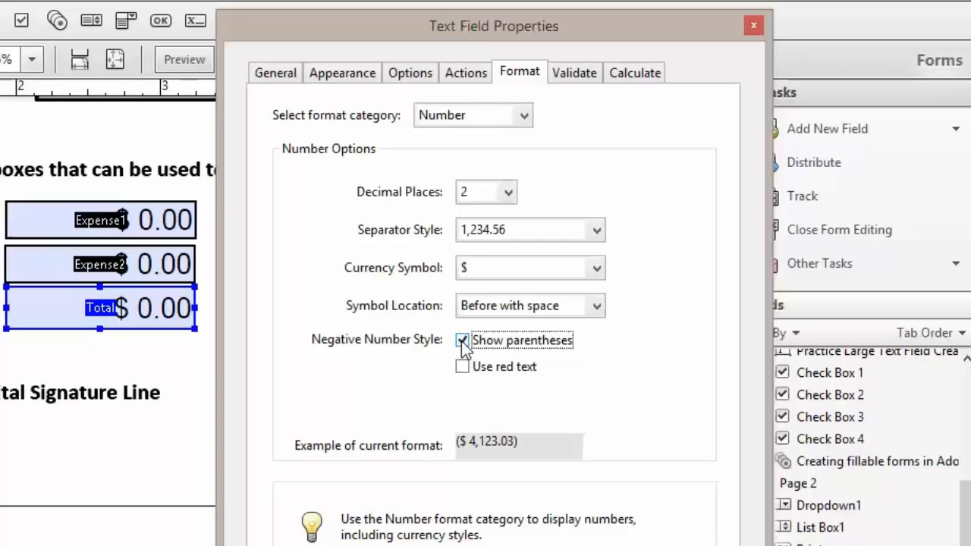
pyautogui.click(462, 339)
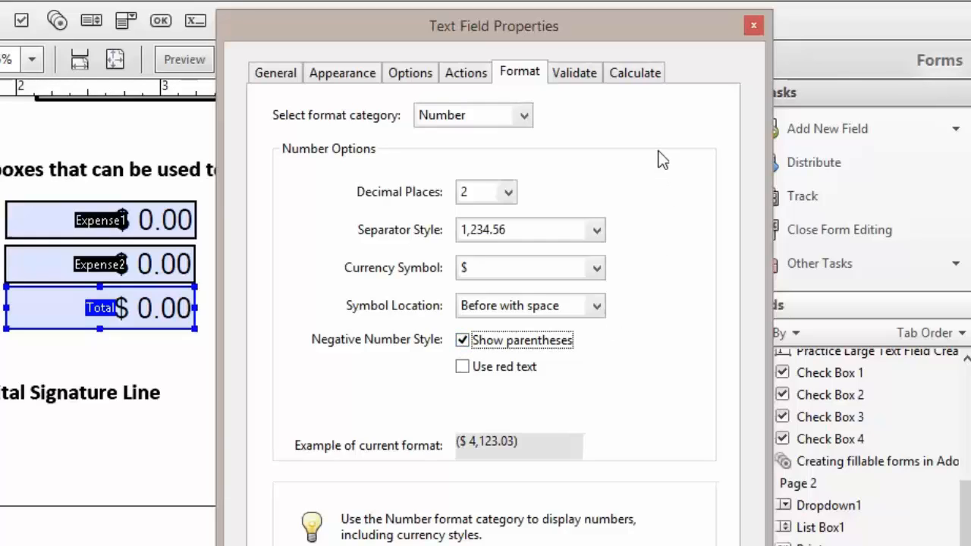
pyautogui.moveTo(526, 412)
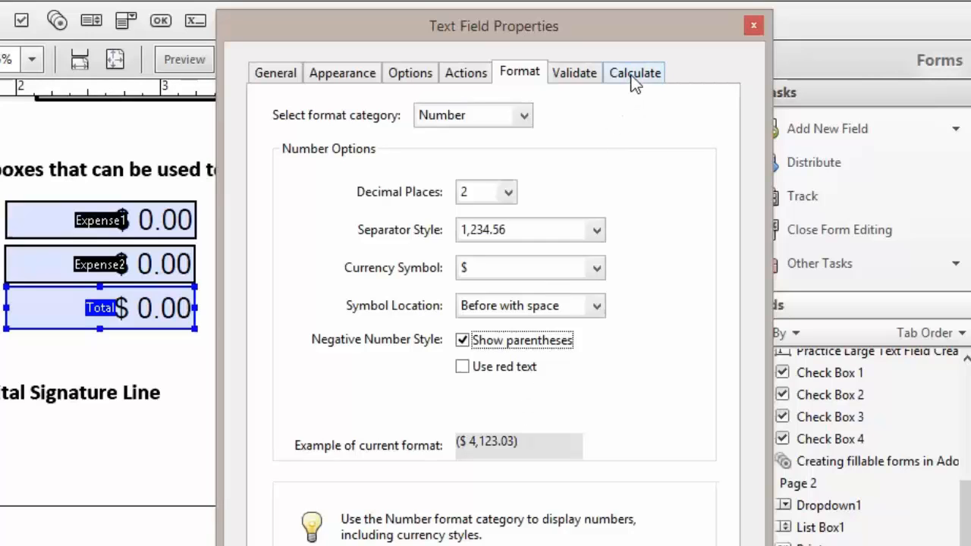
# Set Total to calculate by simplified field notation and open the formula editor
pyautogui.click(634, 73)
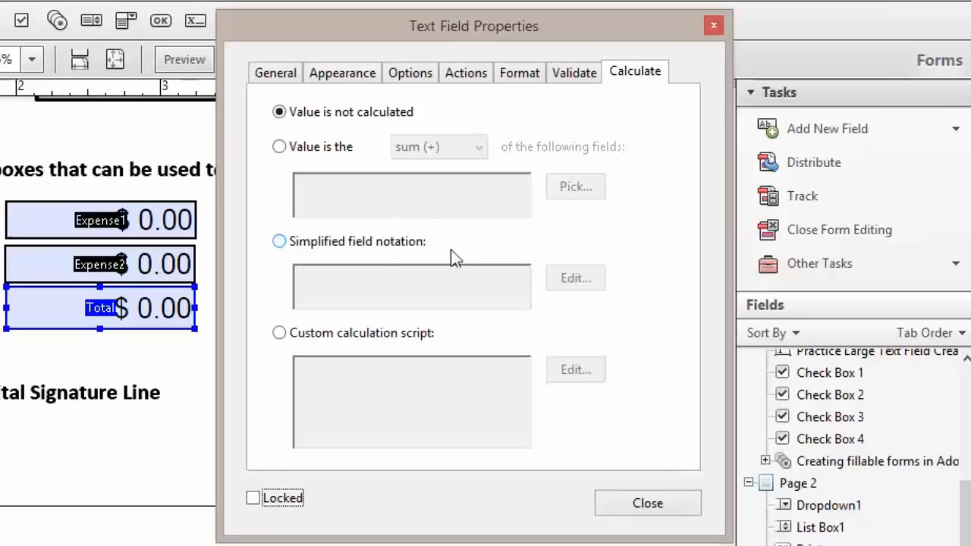
pyautogui.click(279, 241)
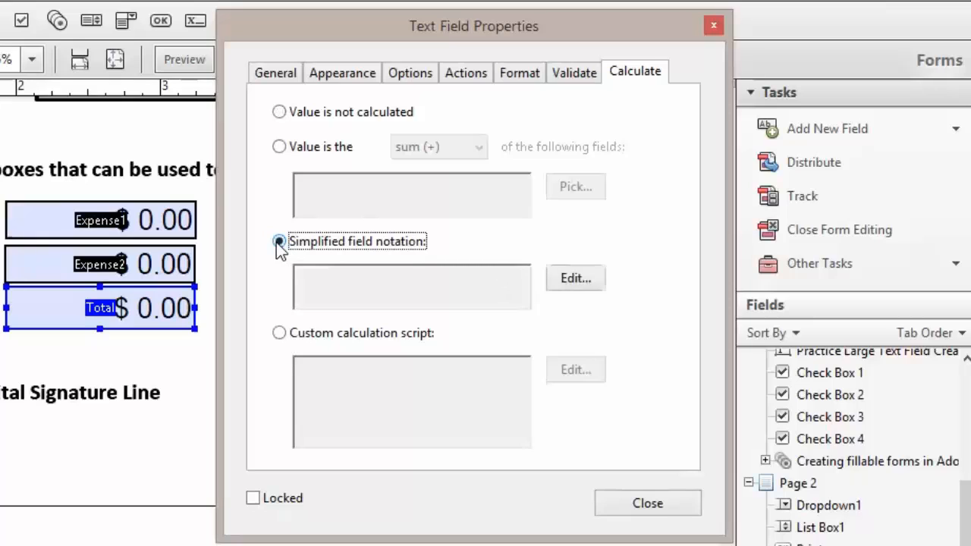
pyautogui.click(647, 503)
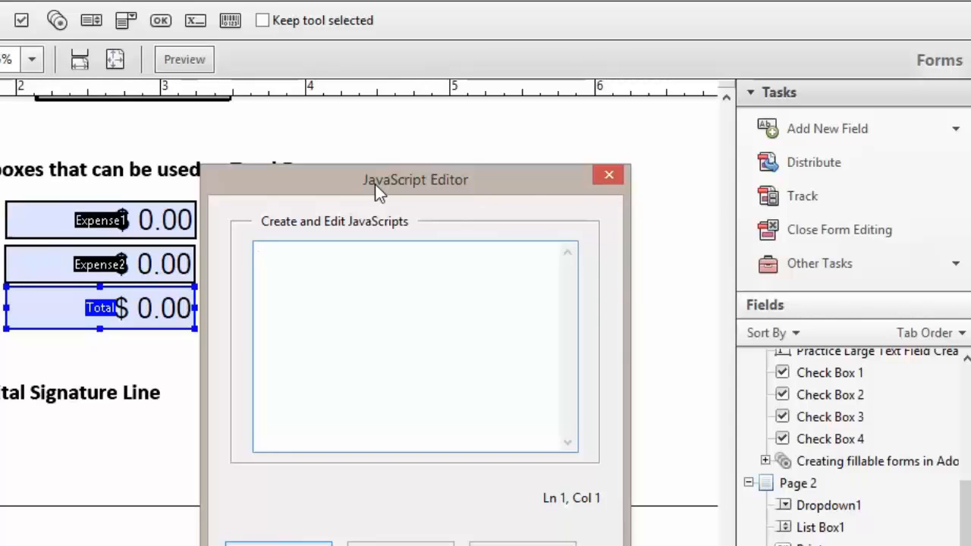
pyautogui.moveTo(90, 235)
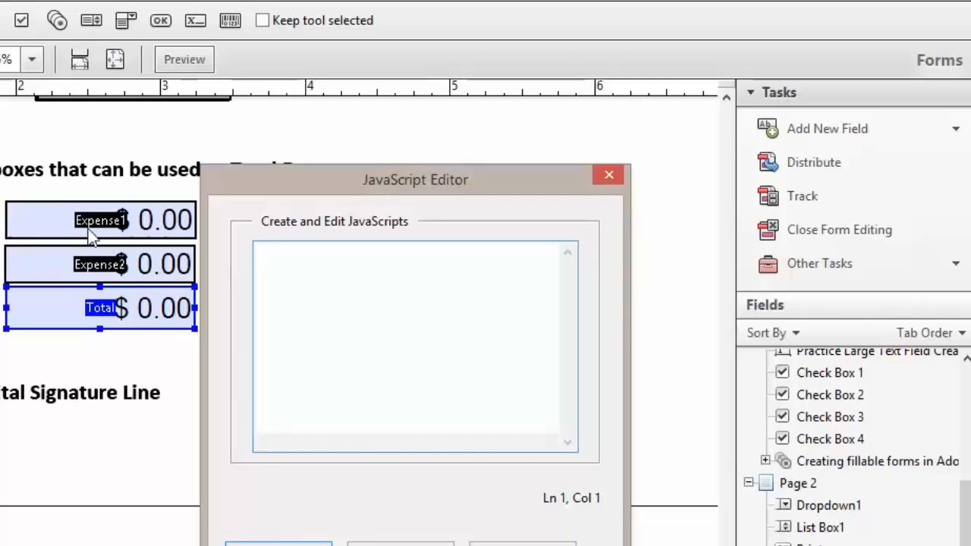
pyautogui.moveTo(119, 235)
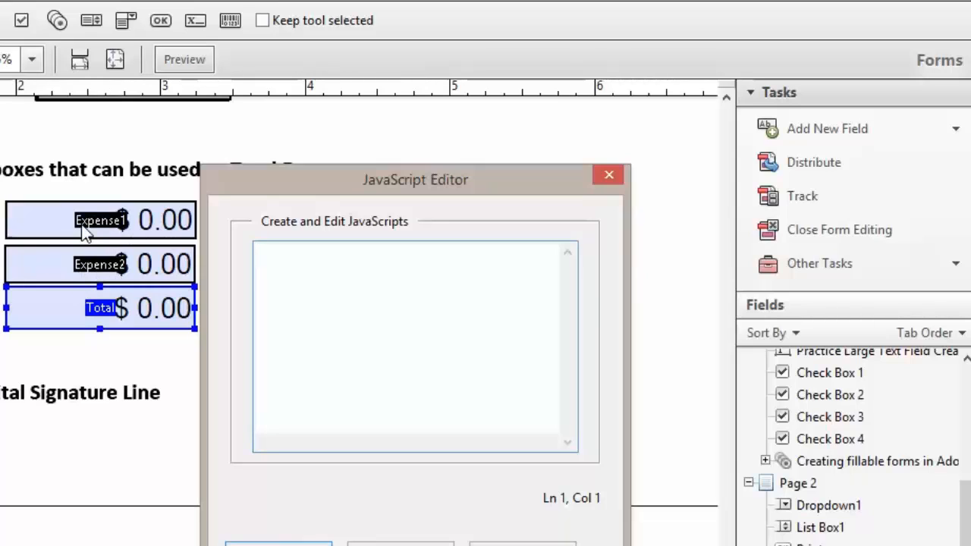
pyautogui.moveTo(129, 232)
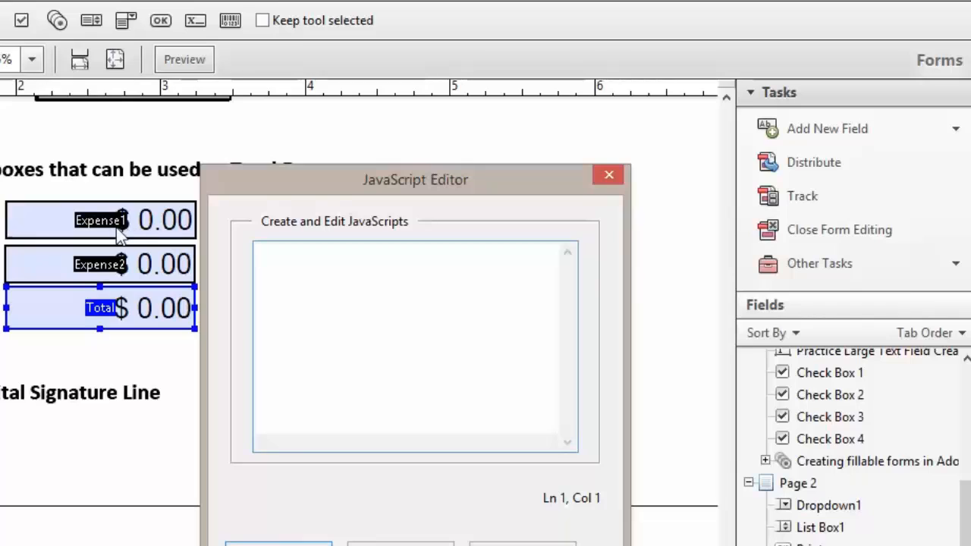
pyautogui.moveTo(114, 278)
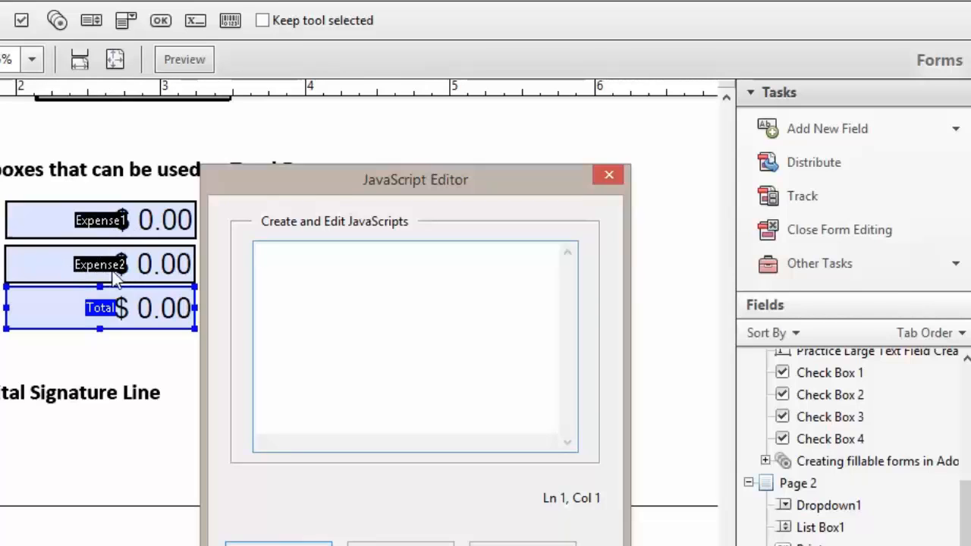
# Enter the custom calculation script Expense1+Expense2 for Total, accept it, and close the properties
pyautogui.click(413, 254)
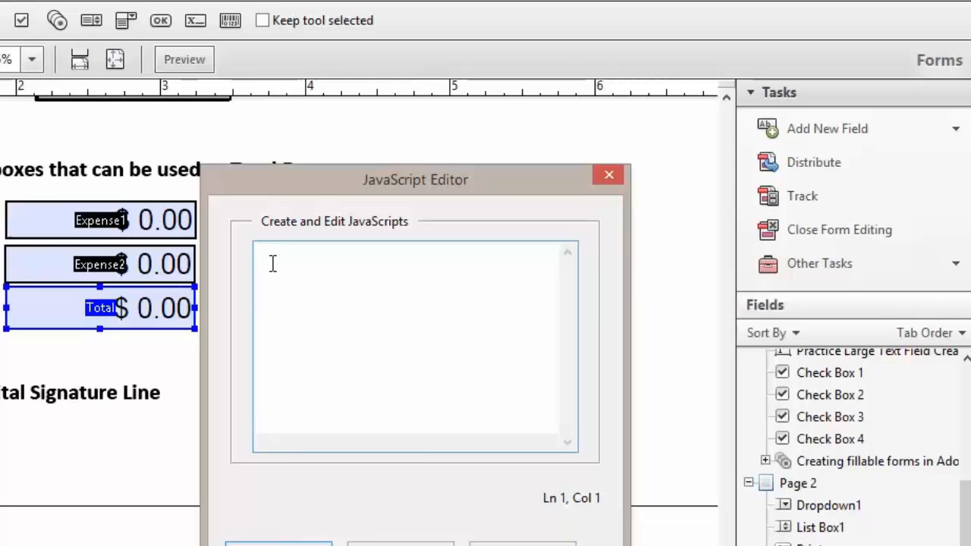
pyautogui.write('Ex')
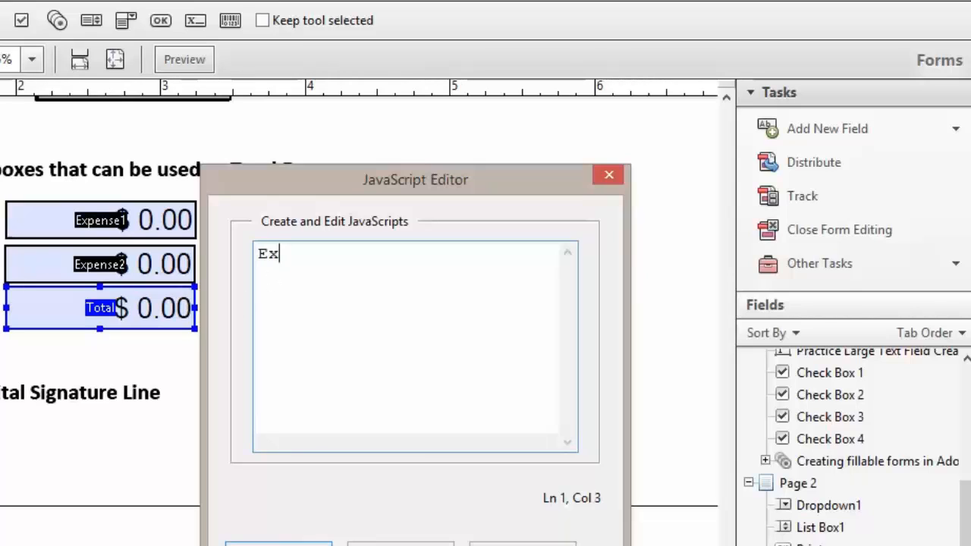
pyautogui.write('pen')
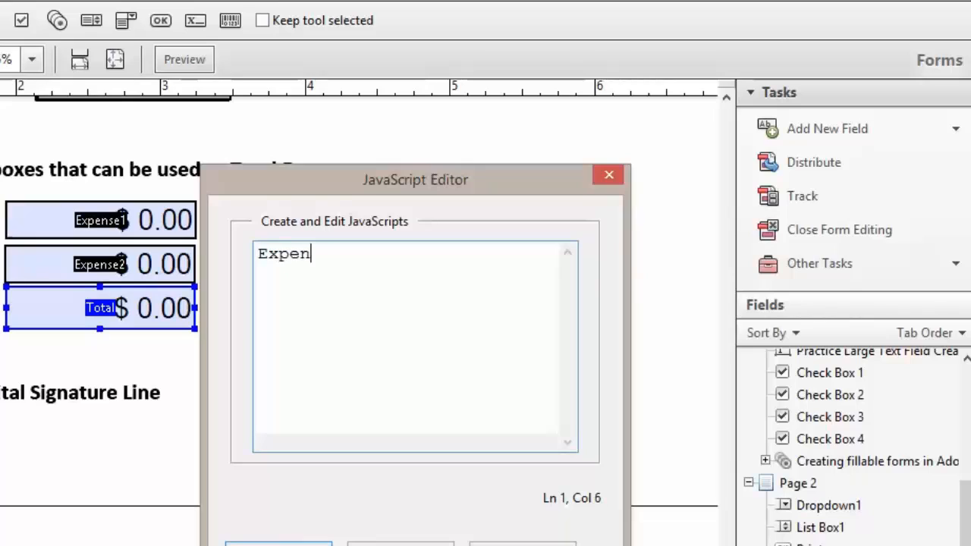
pyautogui.write('se1')
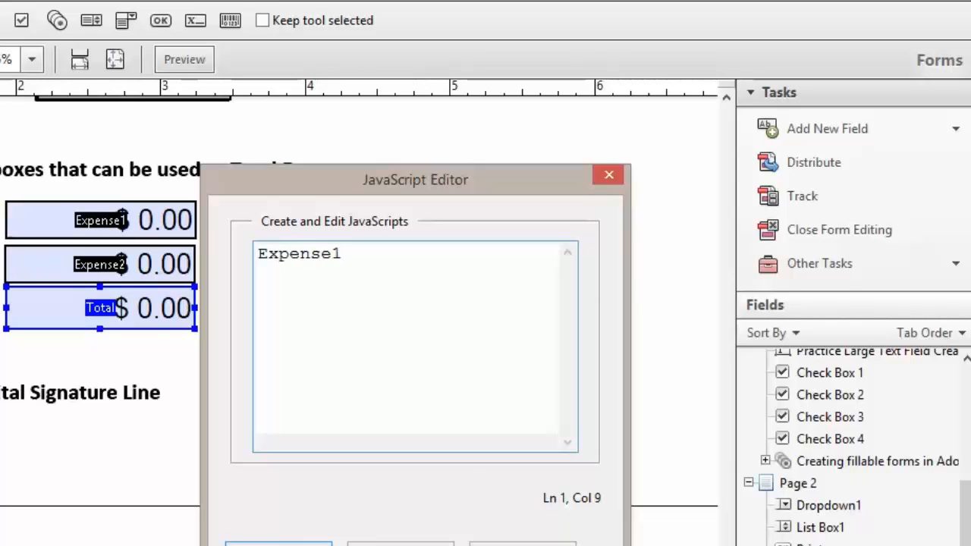
pyautogui.write('+')
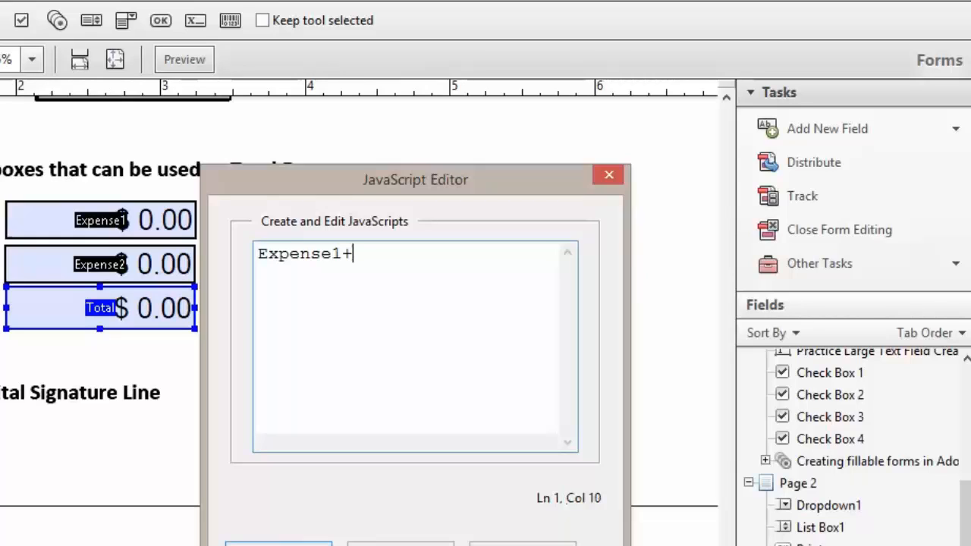
pyautogui.write('E')
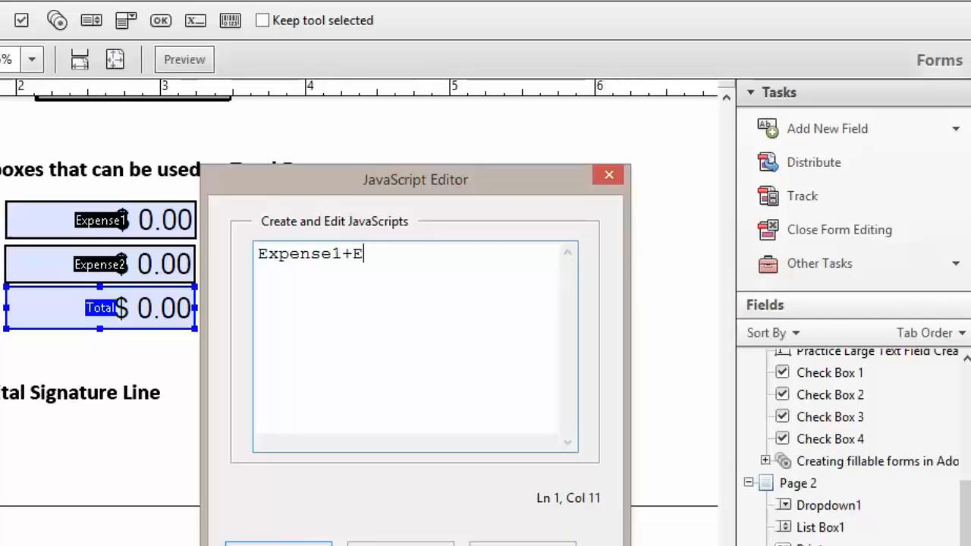
pyautogui.write('xpense')
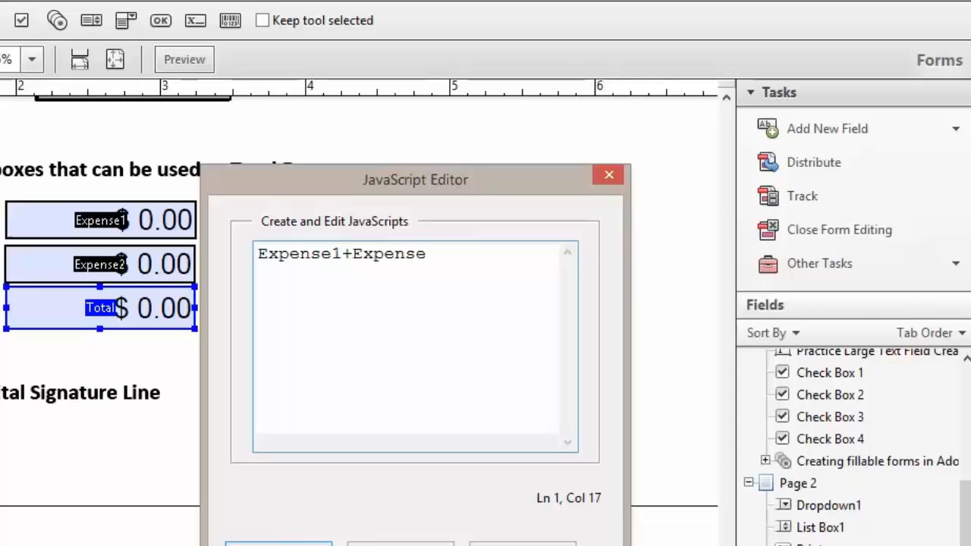
pyautogui.write('2')
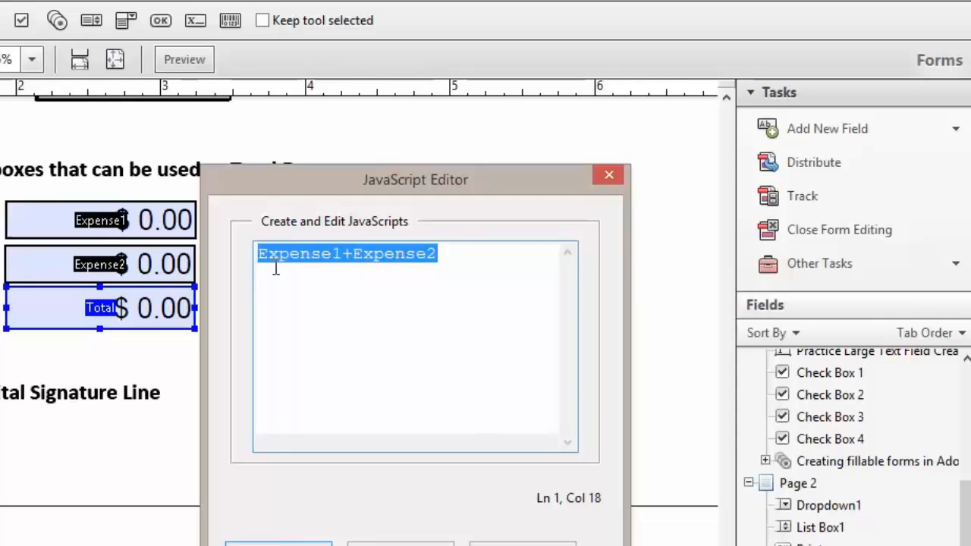
pyautogui.moveTo(437, 270)
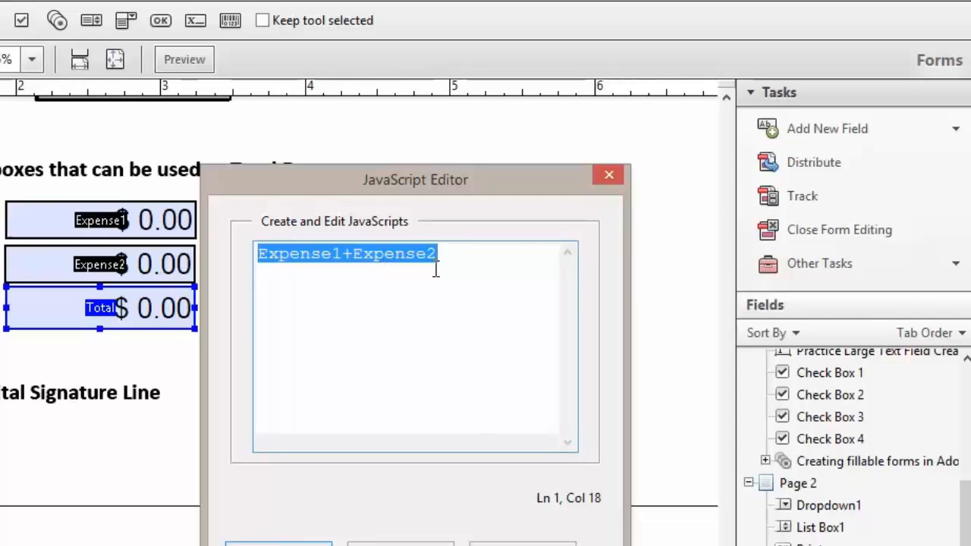
pyautogui.click(437, 270)
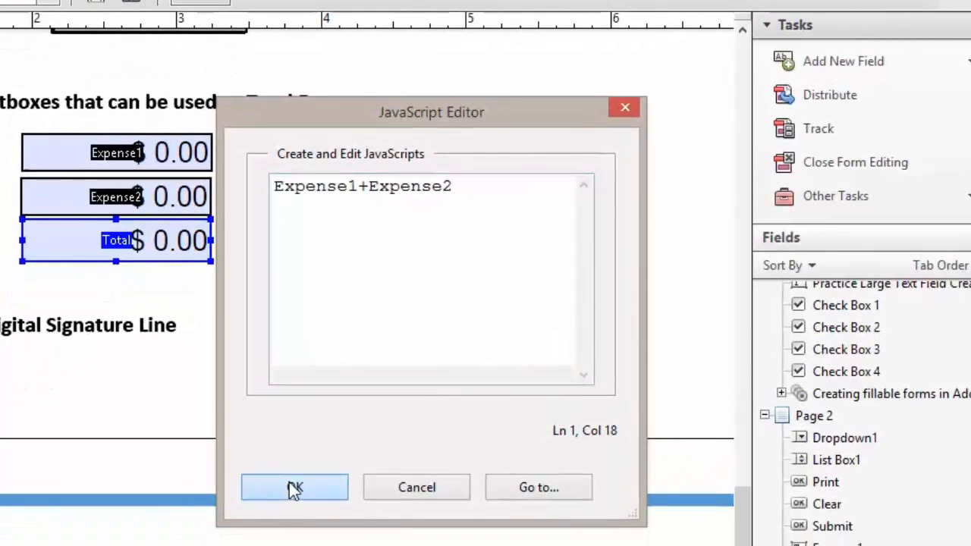
pyautogui.click(294, 486)
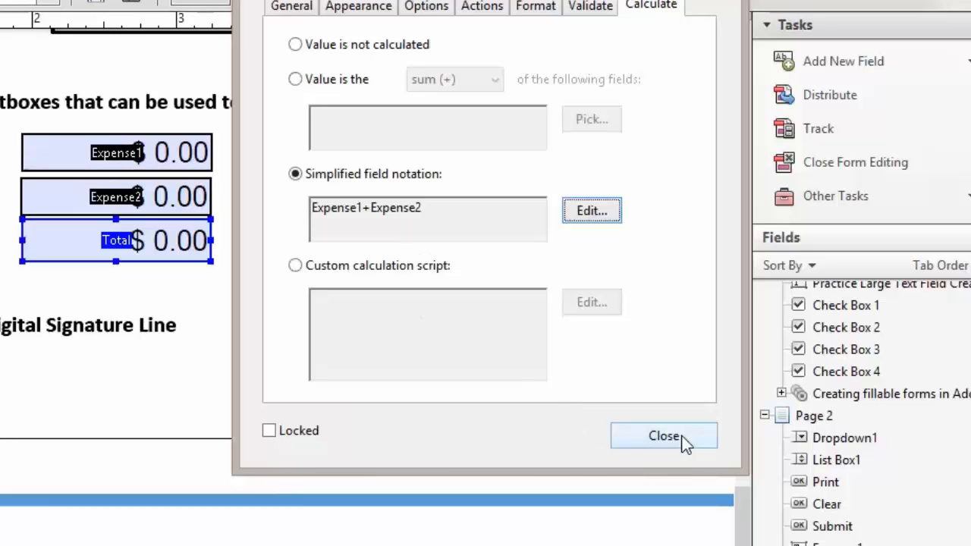
pyautogui.click(664, 435)
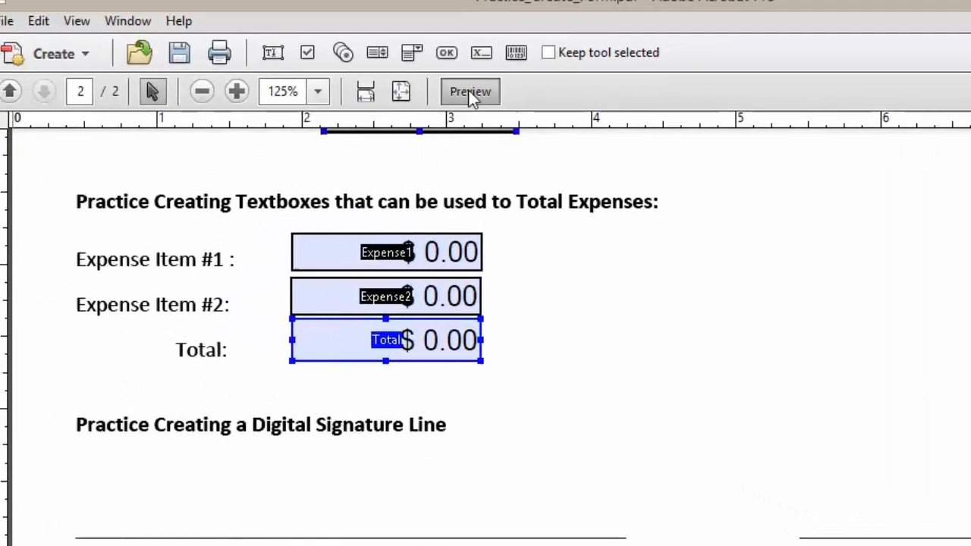
# In Preview, enter expenses of 120 and 50 to check that Total shows $170.00
pyautogui.click(469, 91)
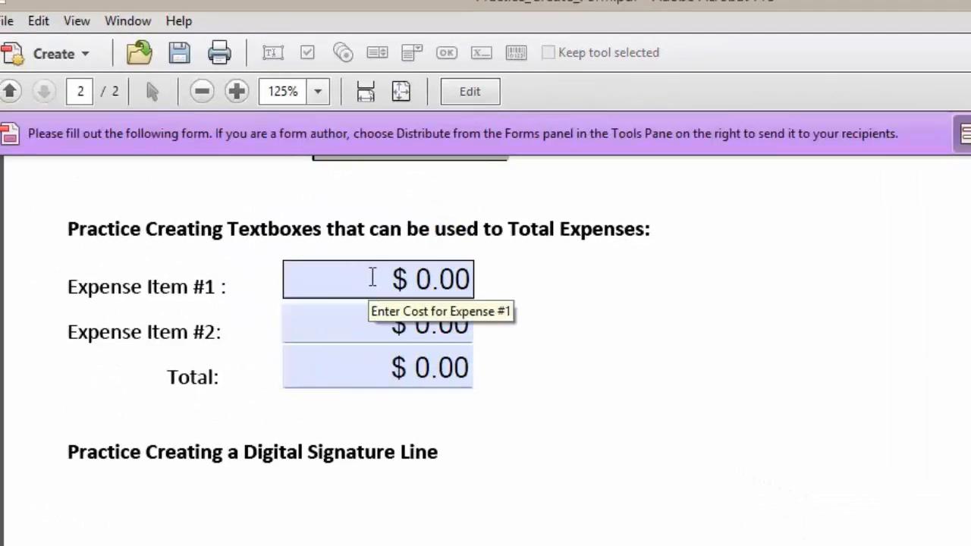
pyautogui.write('12')
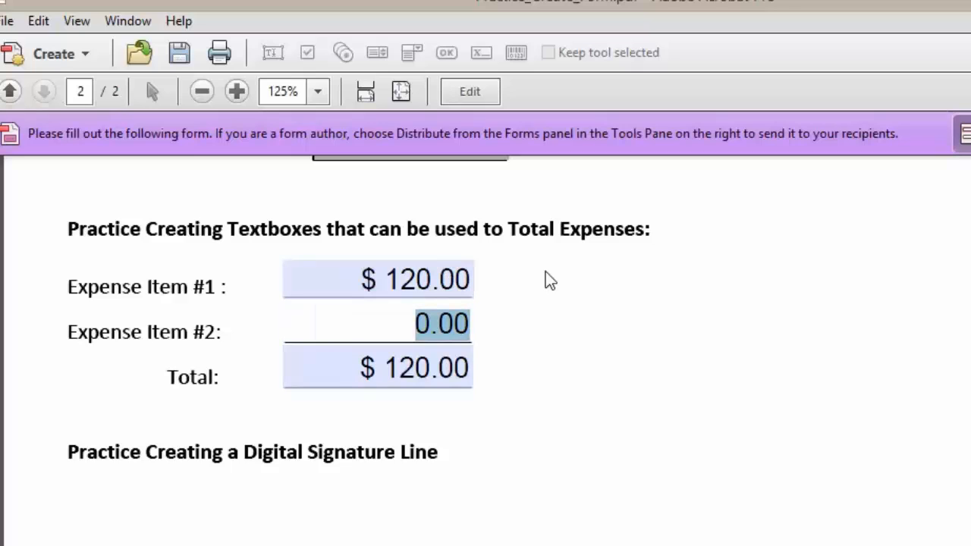
pyautogui.write('50')
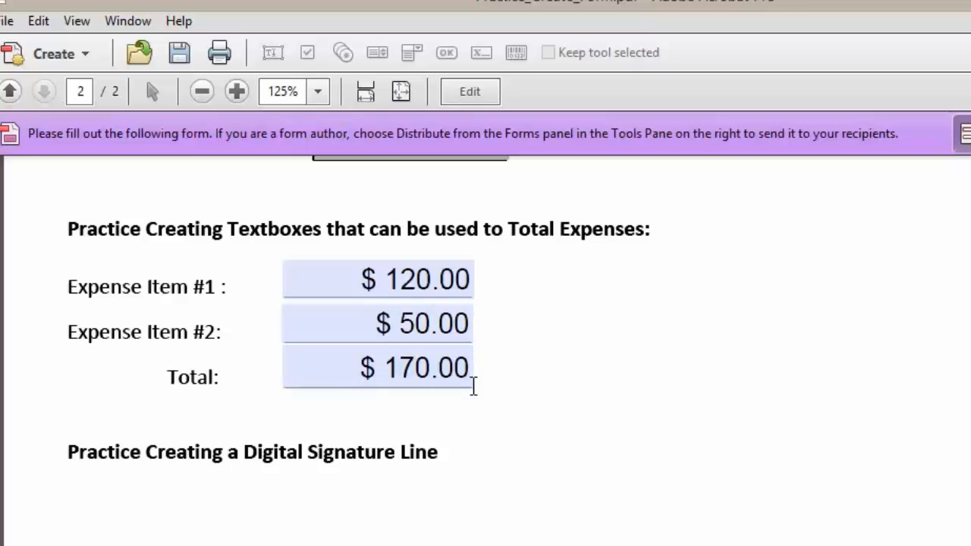
pyautogui.moveTo(377, 368)
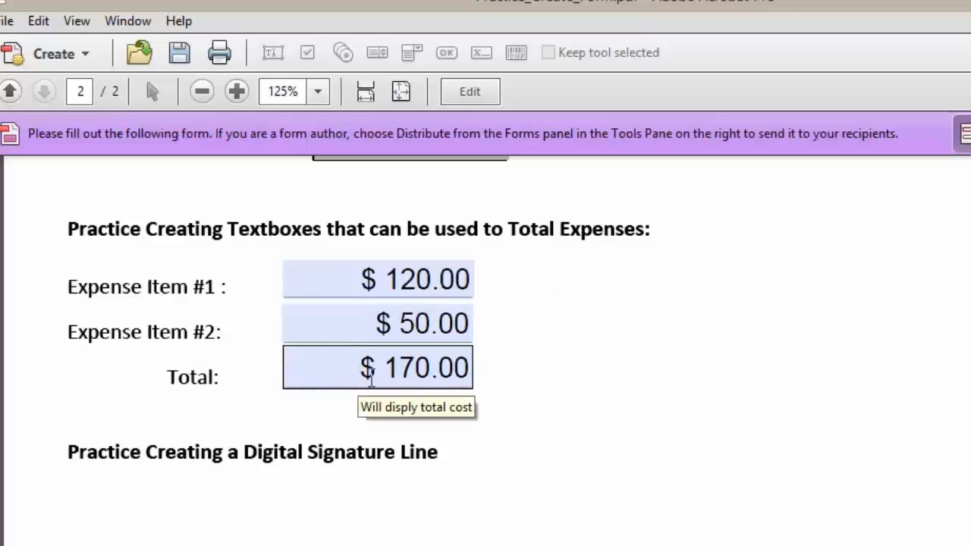